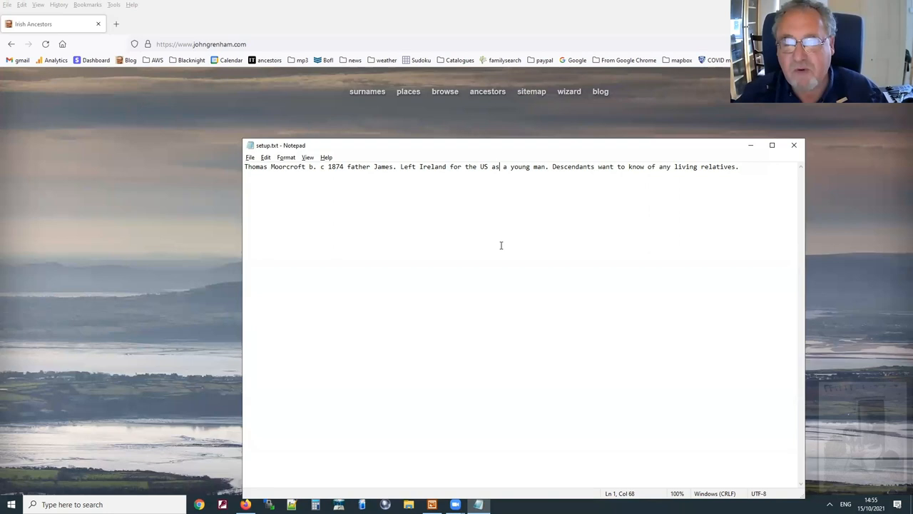
{"action": "mouse_move", "coordinate": [482, 282]}
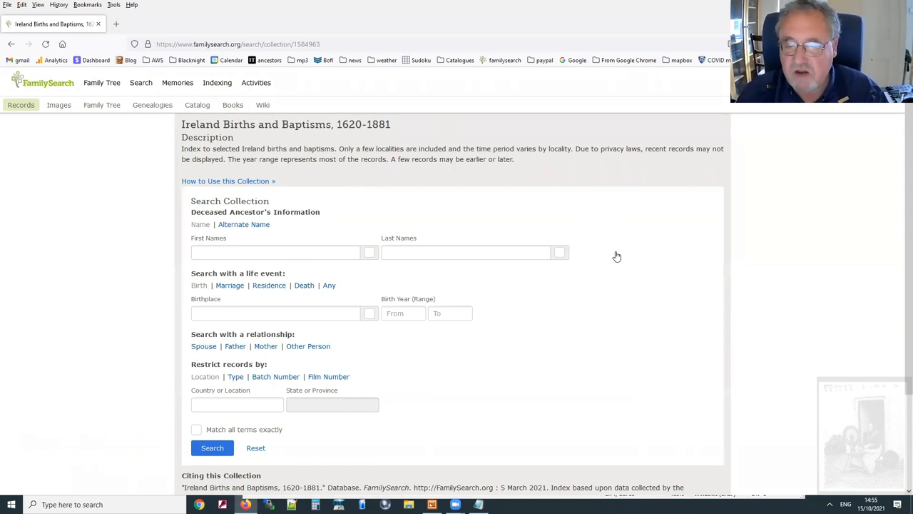
- Enter surname Moorcroft and the birth year range 1870 to 1876 in the search form
{"action": "type", "text": "Moorcroft"}
{"action": "type", "text": "Thomas"}
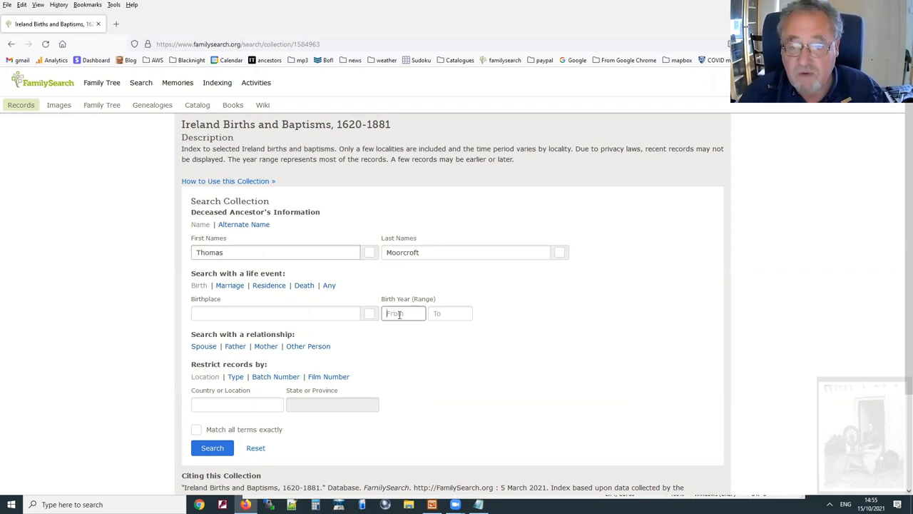
{"action": "type", "text": "1"}
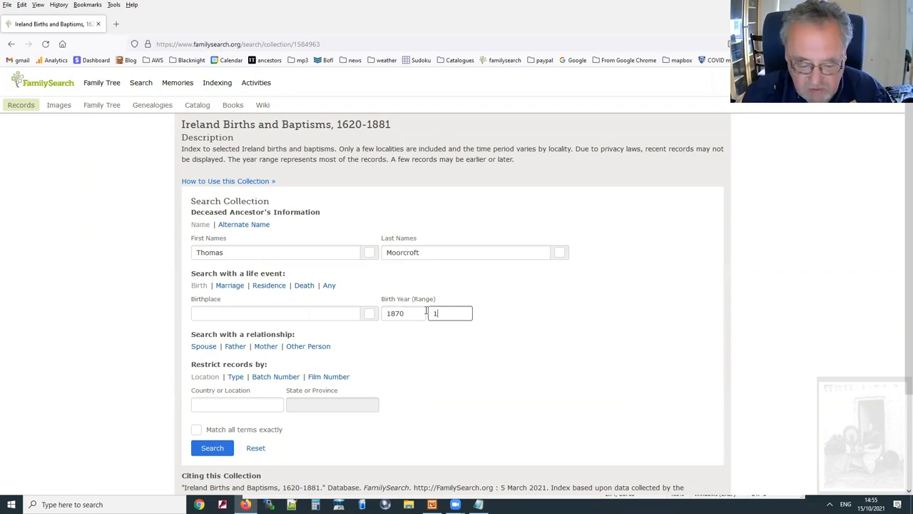
{"action": "type", "text": "876"}
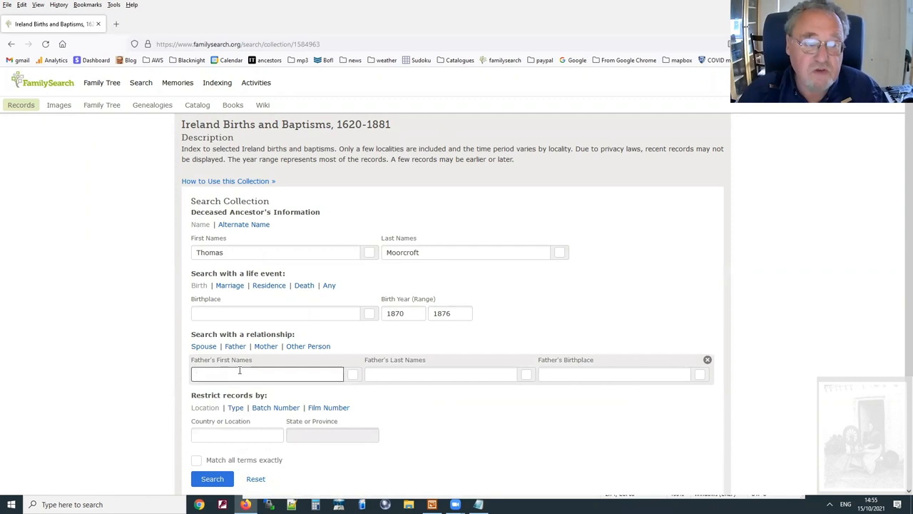
- Search with father's first name James and review the three Moorcroft baptism results
{"action": "left_click", "coordinate": [211, 479]}
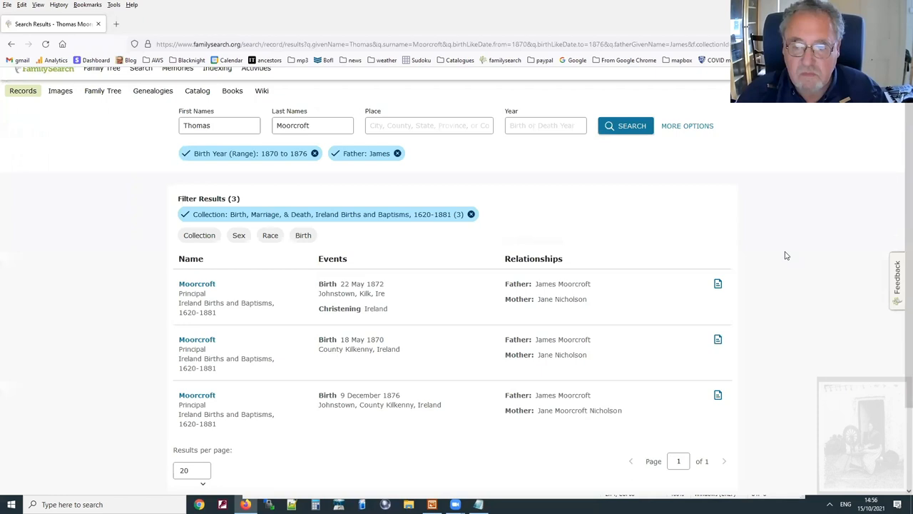
{"action": "scroll", "scroll_direction": "down", "scroll_amount": 3}
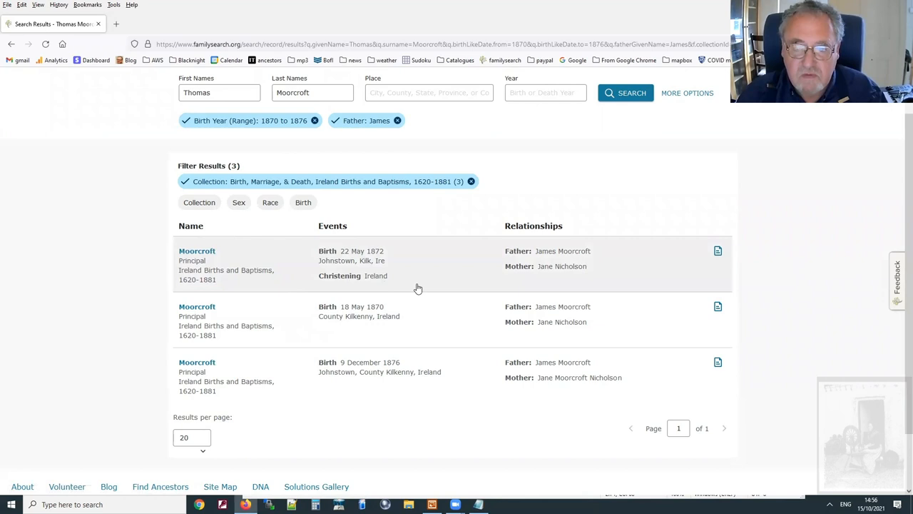
{"action": "left_click", "coordinate": [197, 251]}
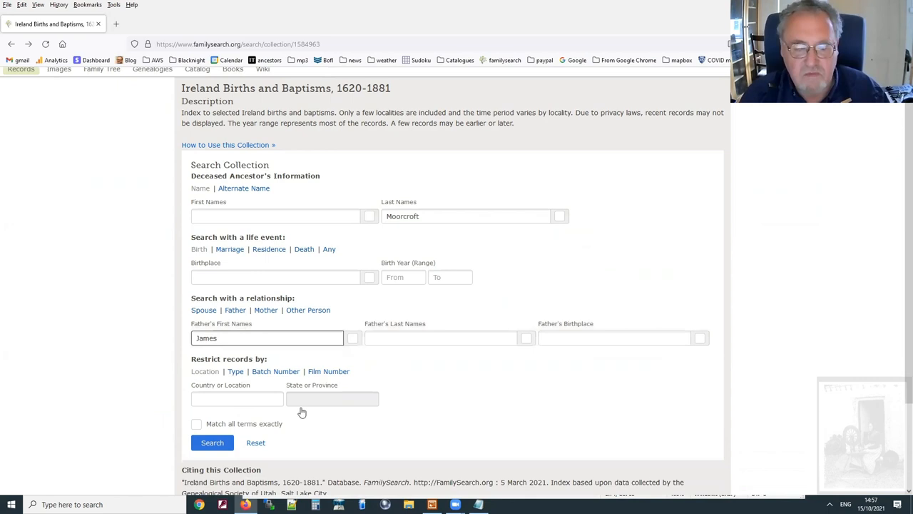
- Run the broadened Moorcroft/James search and scroll through the 84 results
{"action": "left_click", "coordinate": [211, 442]}
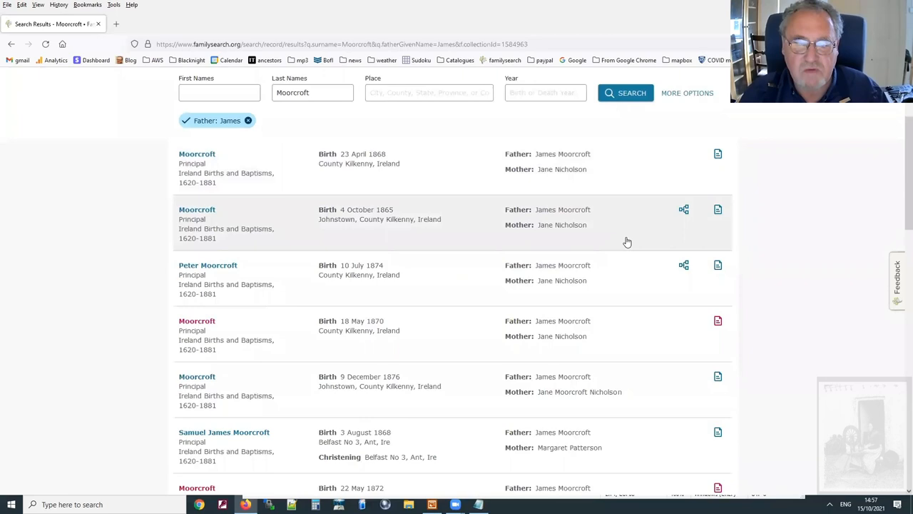
{"action": "scroll", "scroll_direction": "down", "scroll_amount": 3}
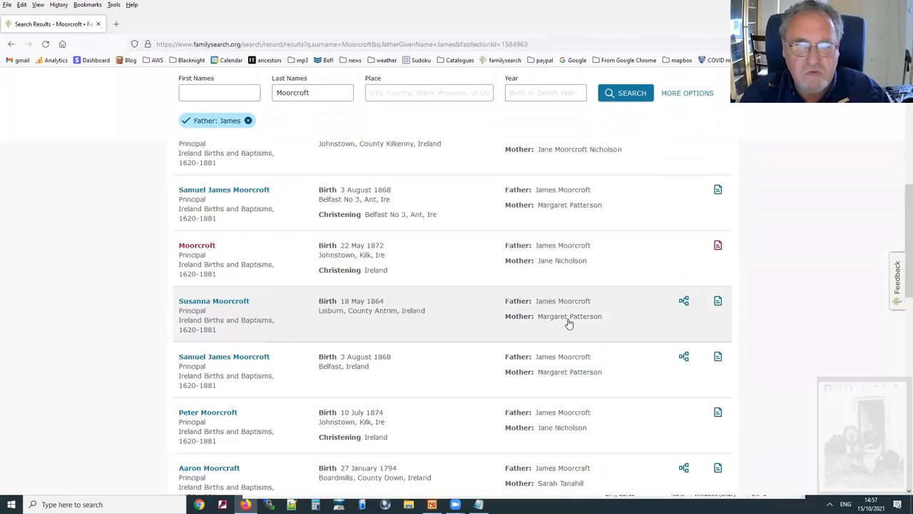
{"action": "scroll", "scroll_direction": "down", "scroll_amount": 3}
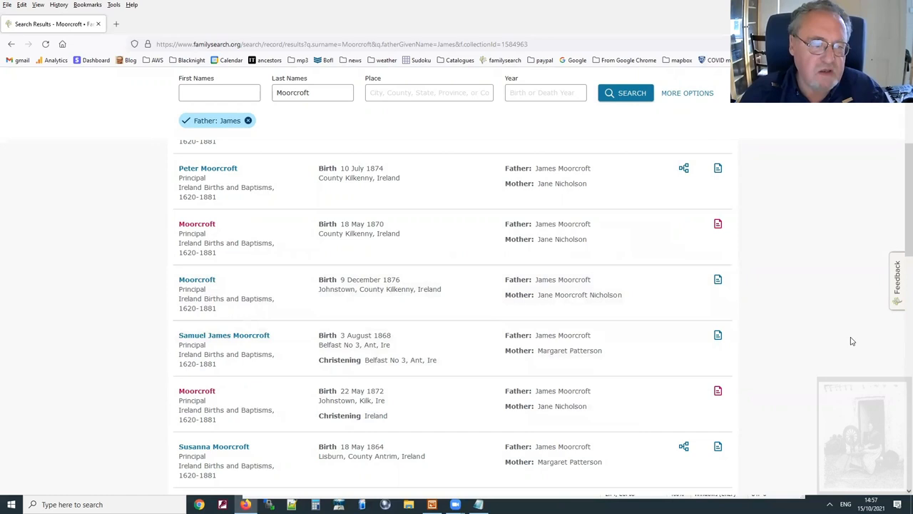
{"action": "scroll", "scroll_direction": "down", "scroll_amount": 3}
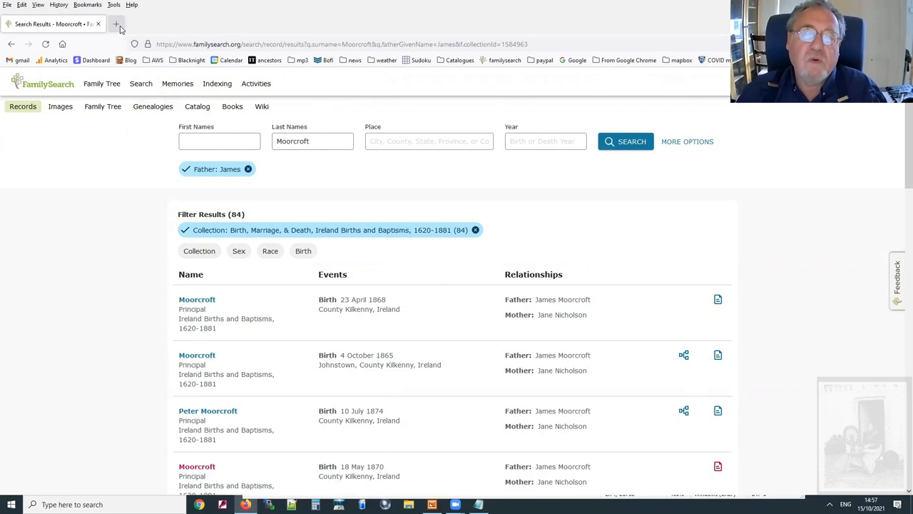
- Go to rootsireland.ie in a new tab and log in to reach the Baptismal/Birth search
{"action": "left_click", "coordinate": [117, 23]}
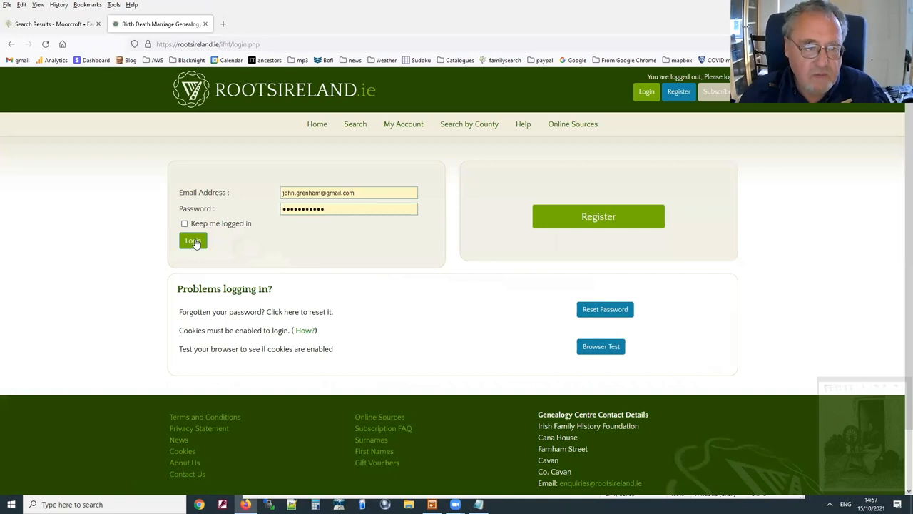
{"action": "left_click", "coordinate": [193, 239]}
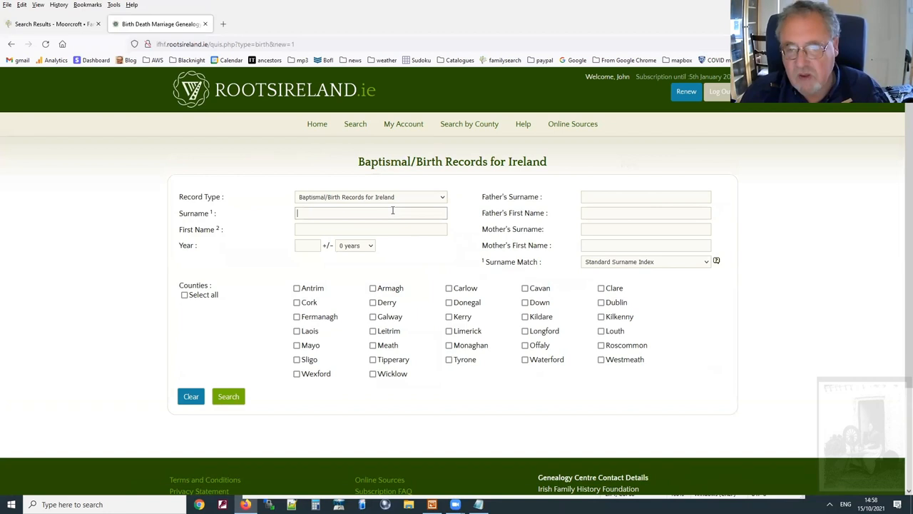
- Search for Thomas Moorcroft with father James, birth year 1874
{"action": "type", "text": "Moorcoft"}
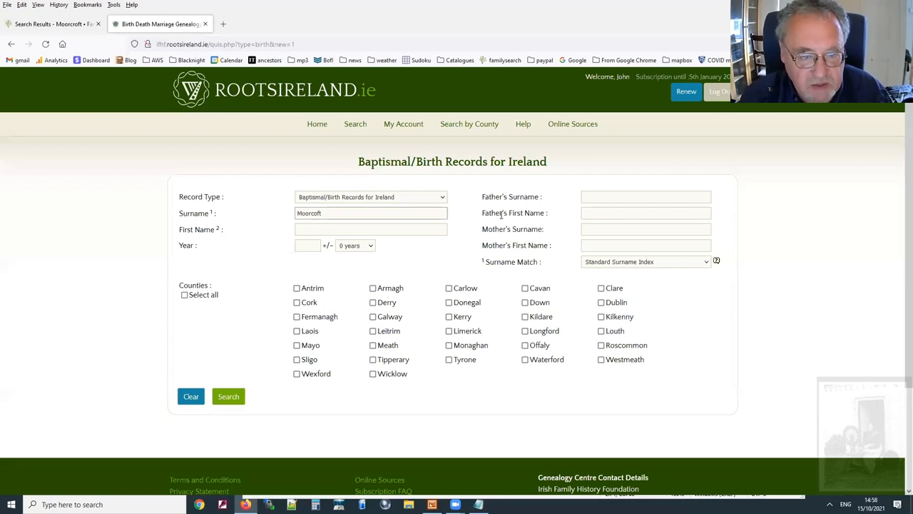
{"action": "type", "text": "Thomas"}
{"action": "left_click", "coordinate": [307, 246]}
{"action": "type", "text": "187"}
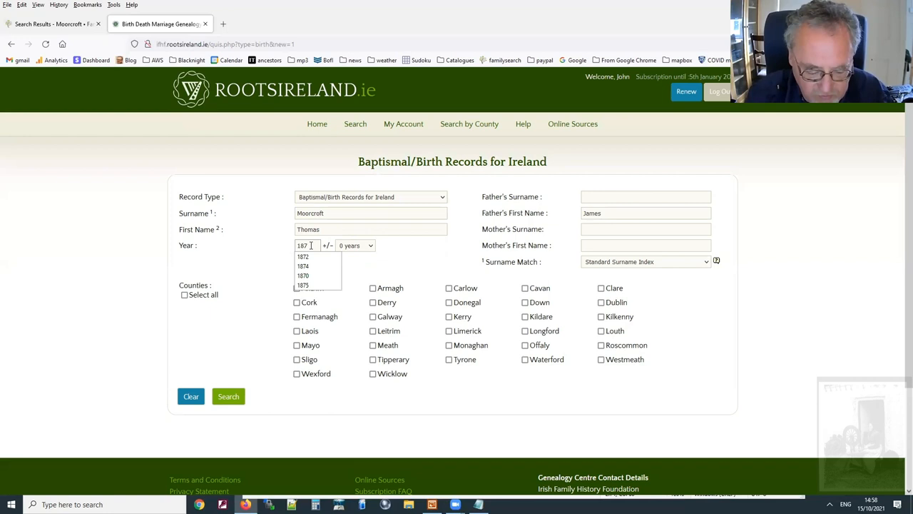
{"action": "left_click", "coordinate": [228, 396]}
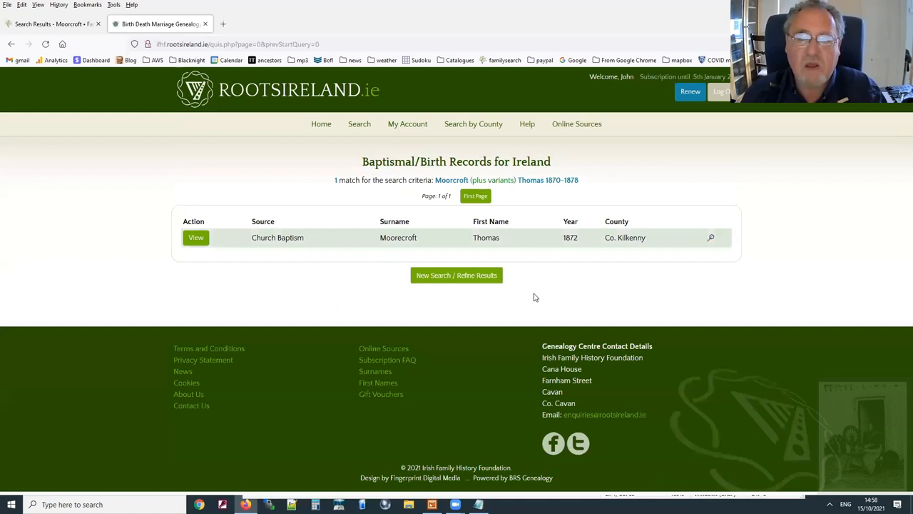
{"action": "left_click", "coordinate": [196, 237]}
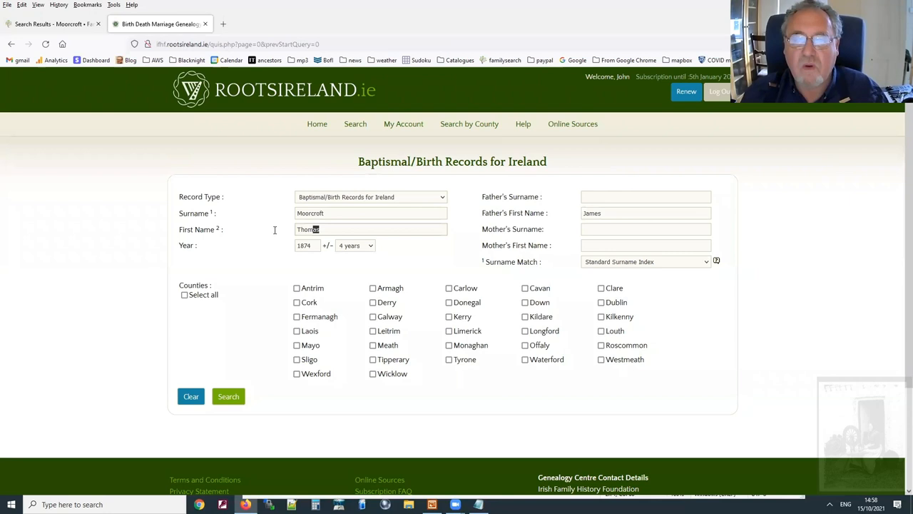
- Clear the first name and search for any Moorcroft child of James and Jane, 1864–1884
{"action": "left_click", "coordinate": [354, 245]}
{"action": "type", "text": "Jan"}
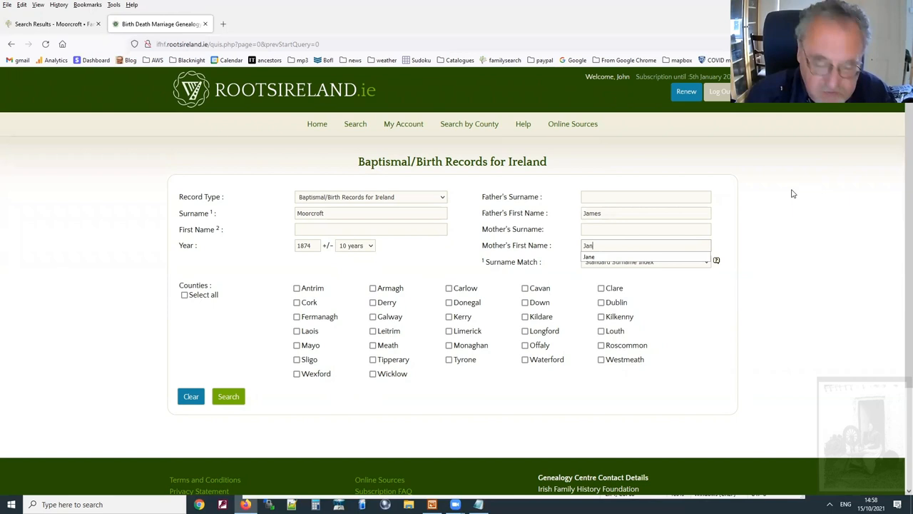
{"action": "left_click", "coordinate": [228, 396]}
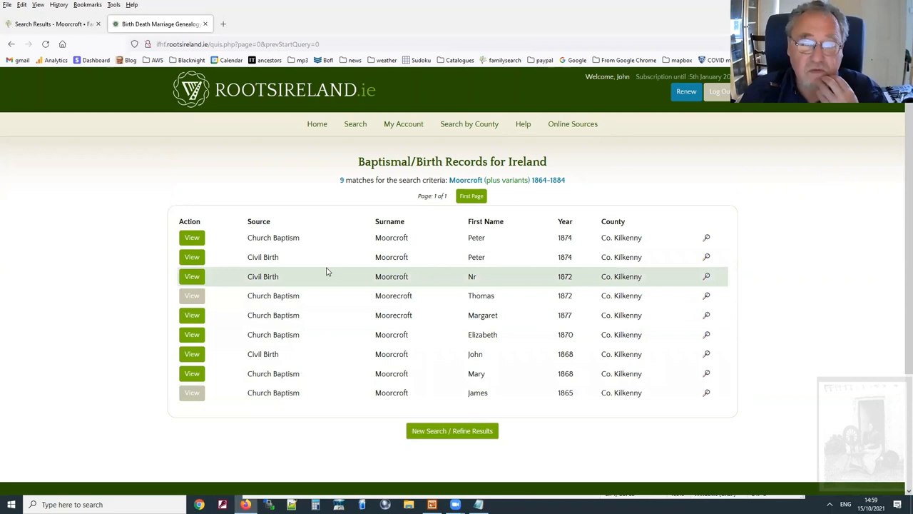
{"action": "mouse_move", "coordinate": [154, 279]}
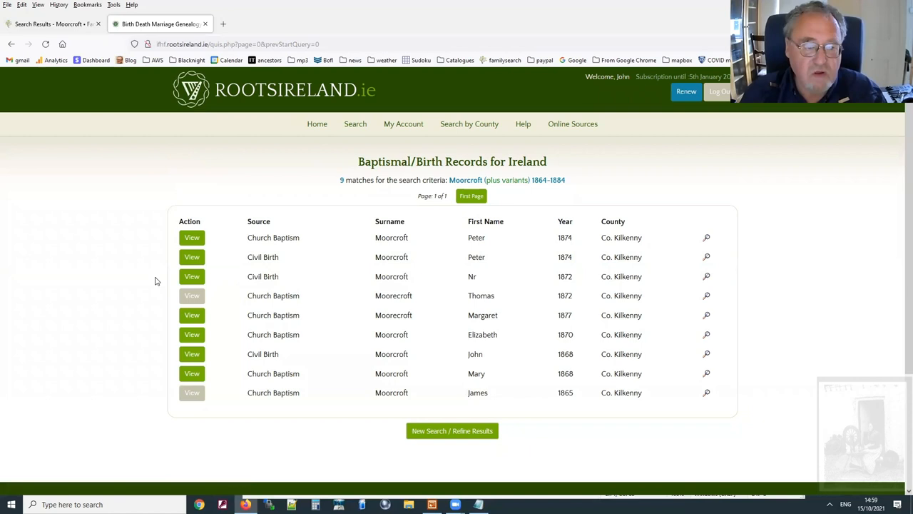
- View the unnamed 1872 Moorcroft civil birth naming Jane Nicholson, then return to refine the search
{"action": "left_click", "coordinate": [191, 277]}
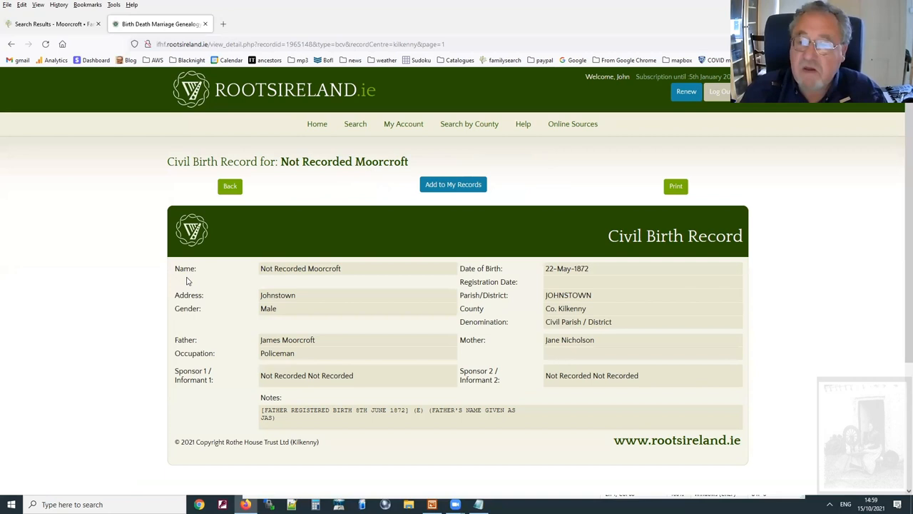
{"action": "left_click", "coordinate": [229, 186]}
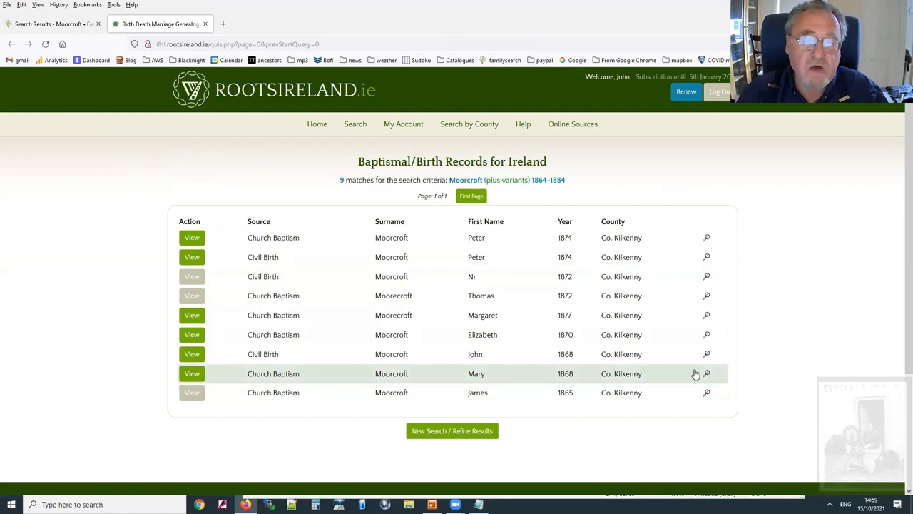
{"action": "left_click", "coordinate": [402, 123]}
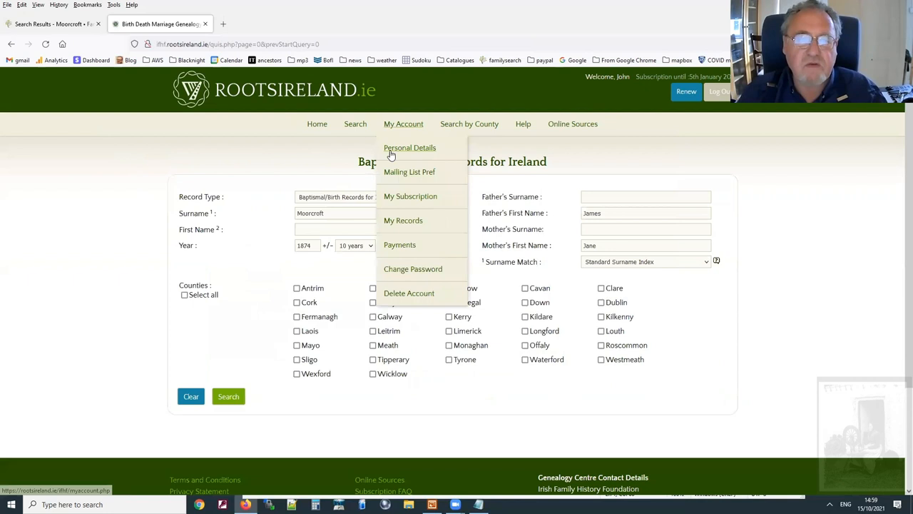
- Narrow the search to mother's surname Nichols, leaving three Kilkenny civil births
{"action": "type", "text": "Nc"}
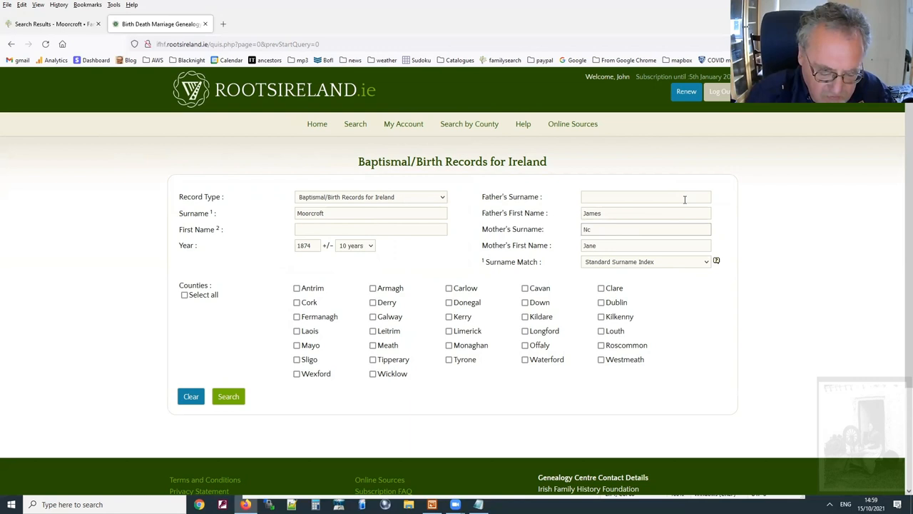
{"action": "type", "text": "Nichols"}
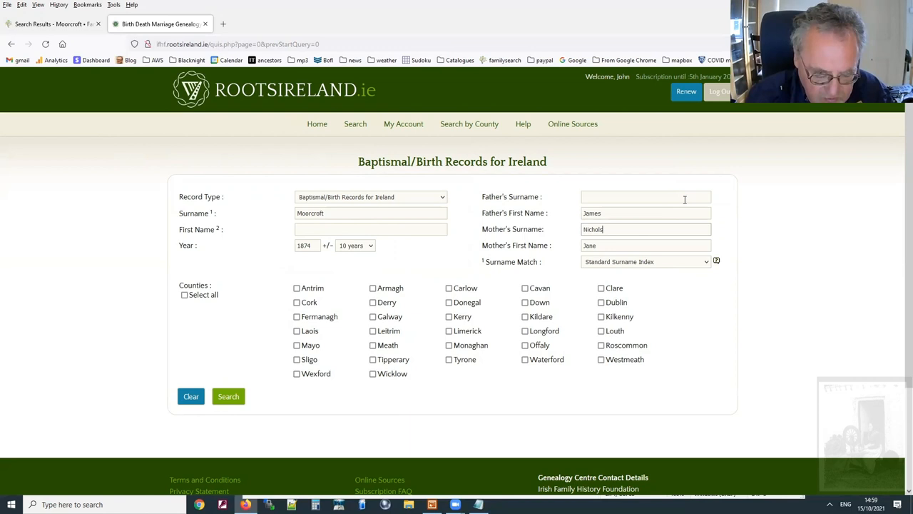
{"action": "left_click", "coordinate": [228, 397]}
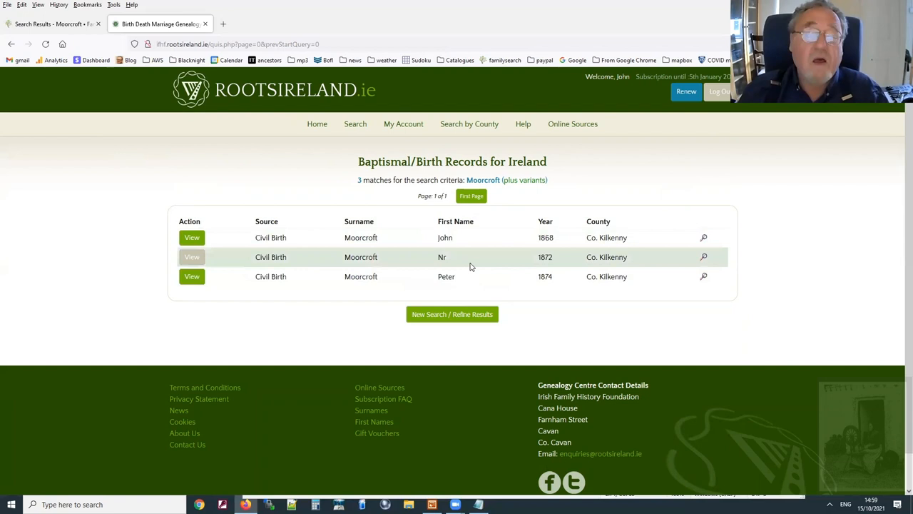
{"action": "mouse_move", "coordinate": [782, 269]}
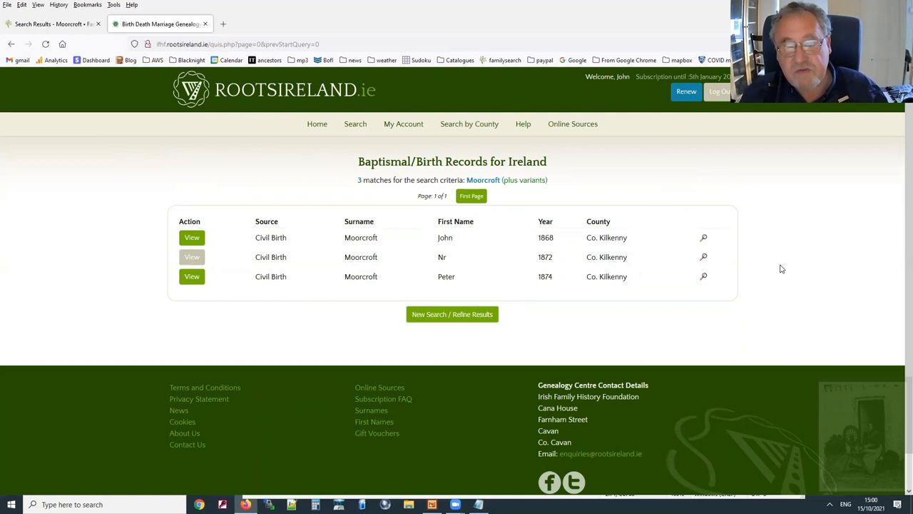
{"action": "left_click", "coordinate": [191, 257]}
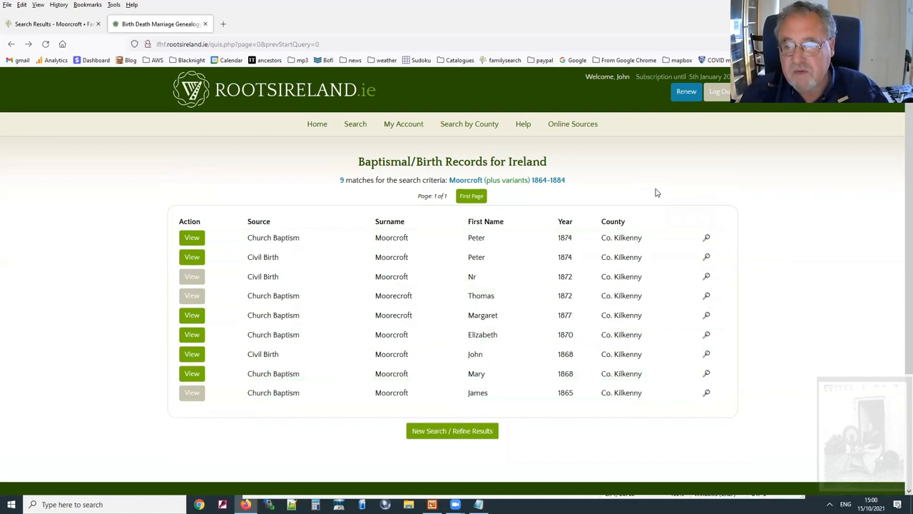
{"action": "mouse_move", "coordinate": [706, 277]}
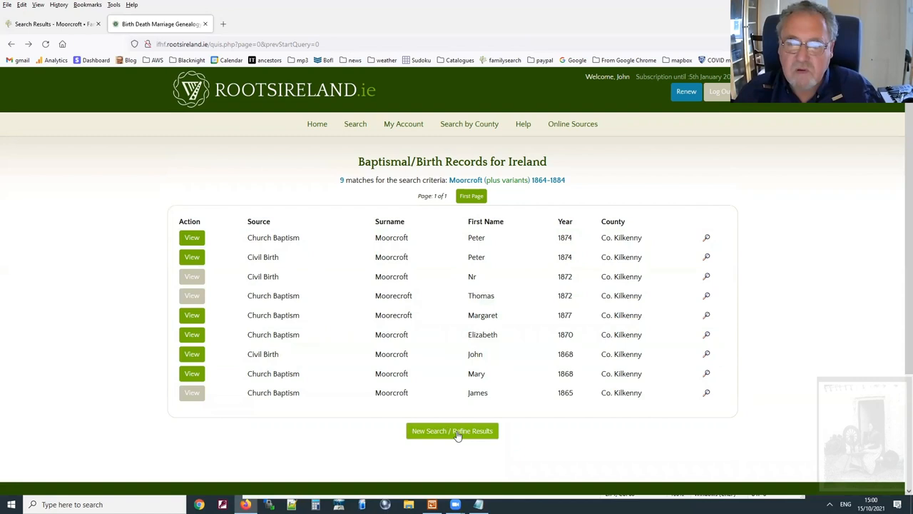
- Refine and rerun the Co. Kilkenny search with the parents' names, returning 10 Moorcroft records
{"action": "left_click", "coordinate": [453, 431]}
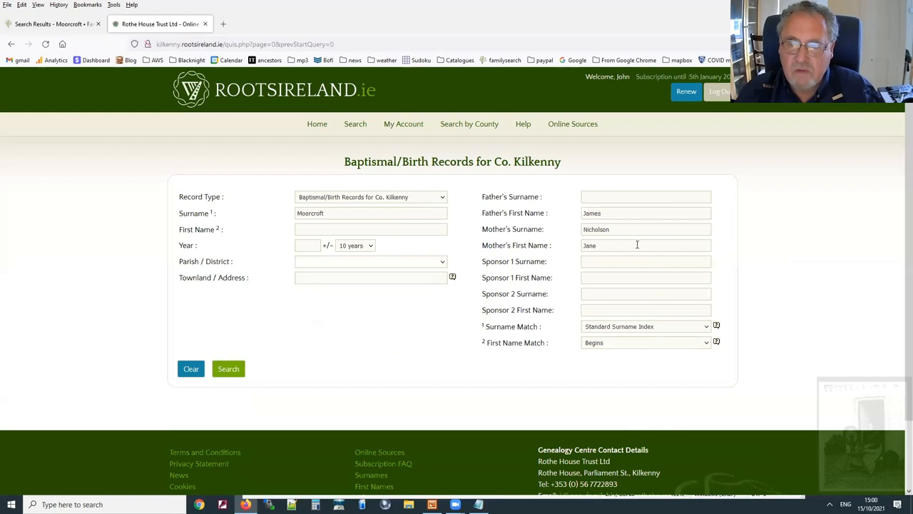
{"action": "left_click", "coordinate": [228, 368]}
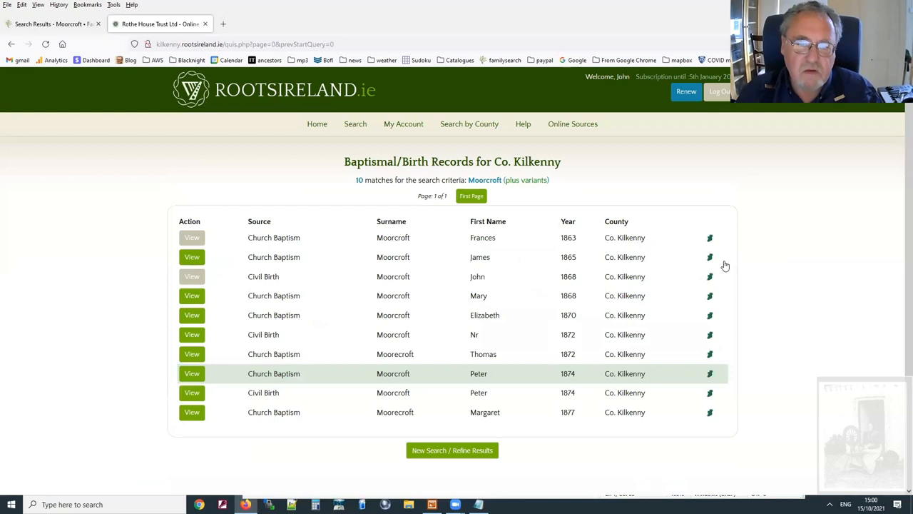
{"action": "mouse_move", "coordinate": [477, 277]}
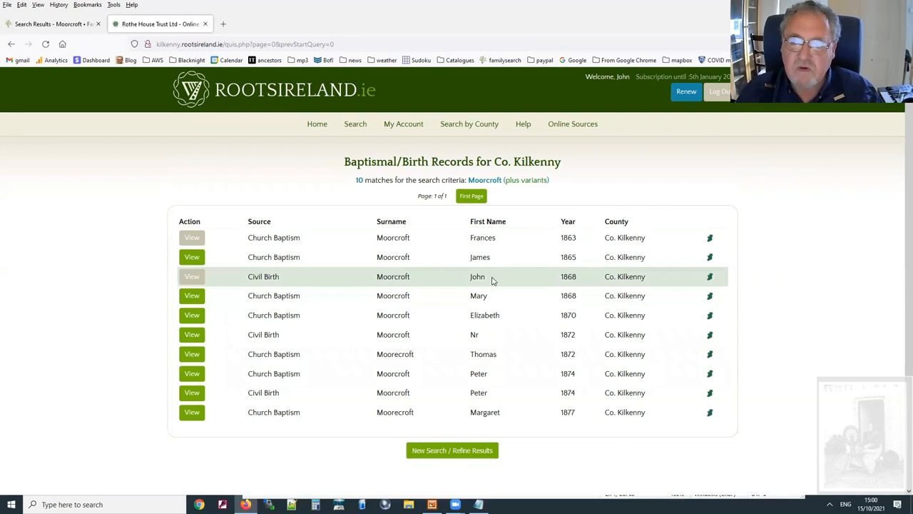
{"action": "mouse_move", "coordinate": [676, 354]}
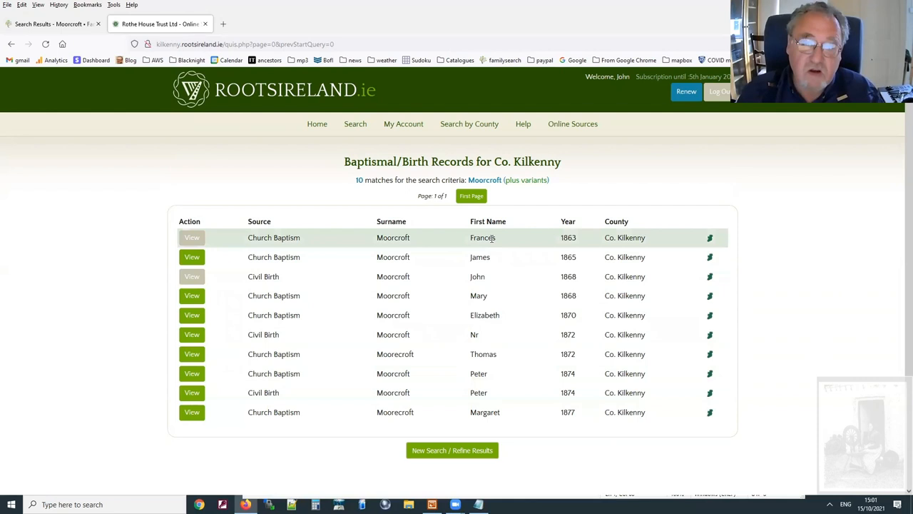
{"action": "mouse_move", "coordinate": [806, 274]}
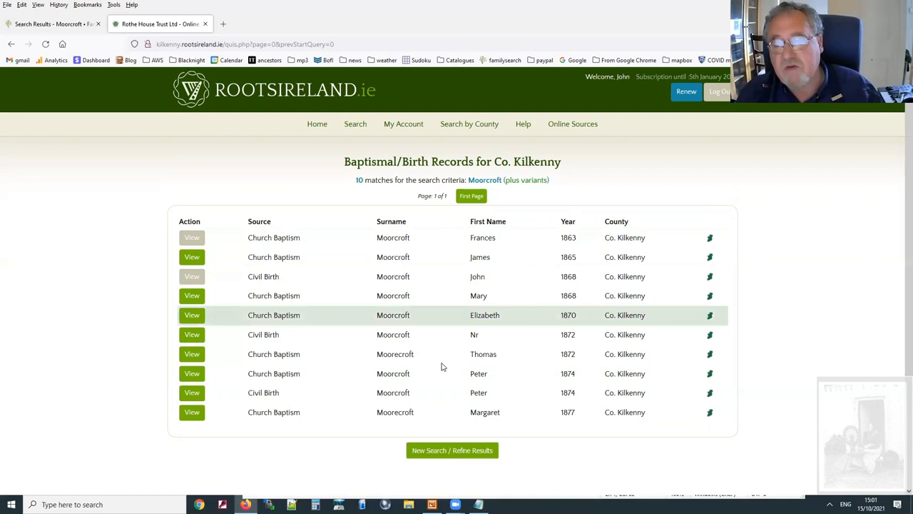
- Search marriage records for a Moorcroft bride, choosing a first-name variant from the suggestions
{"action": "left_click", "coordinate": [468, 122]}
{"action": "type", "text": "F"}
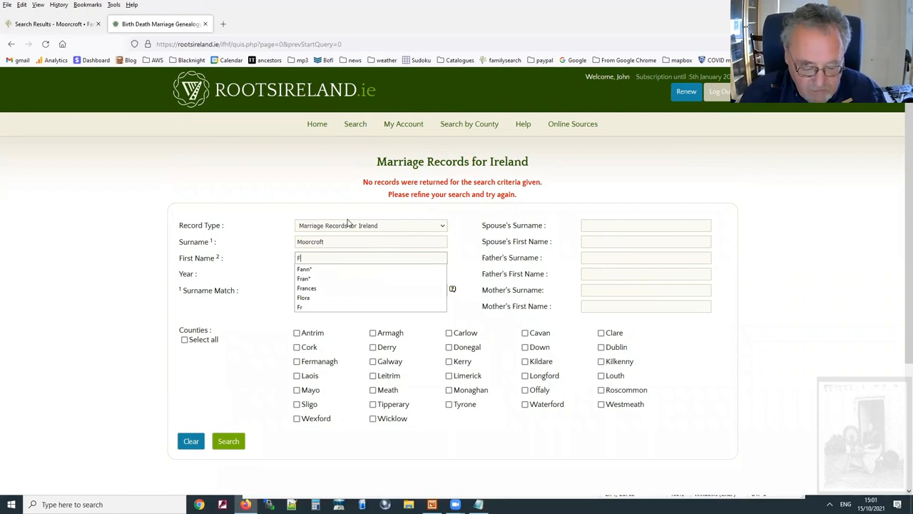
{"action": "left_click", "coordinate": [228, 439]}
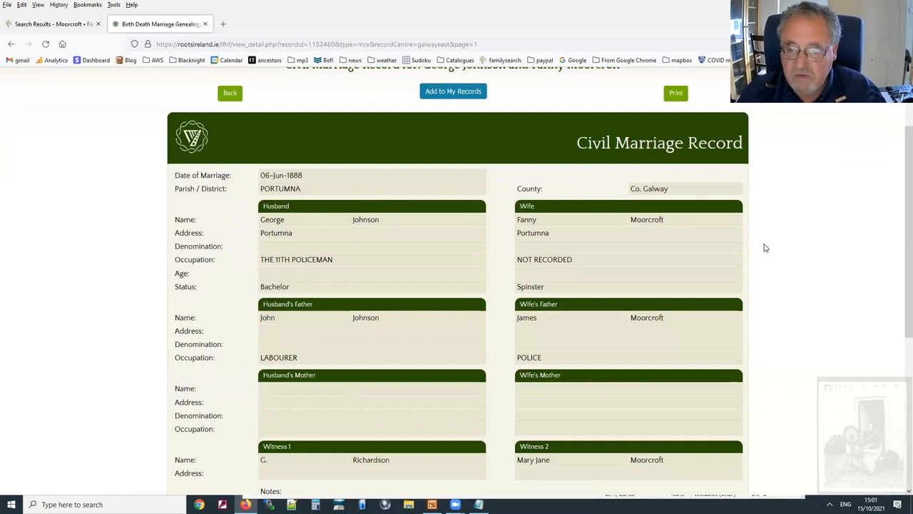
{"action": "mouse_move", "coordinate": [554, 348]}
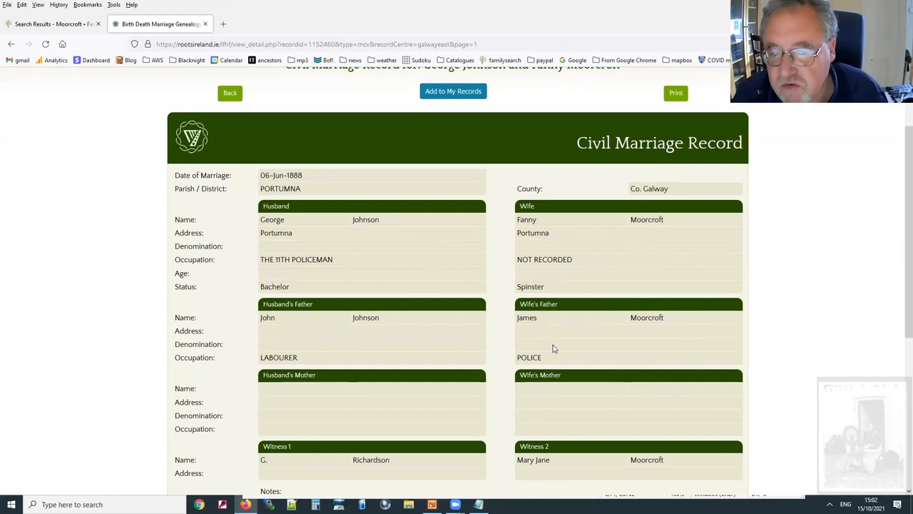
- Highlight the bride's father's occupation, POLICE, on the 1888 Portumna marriage record
{"action": "double_click", "coordinate": [528, 357]}
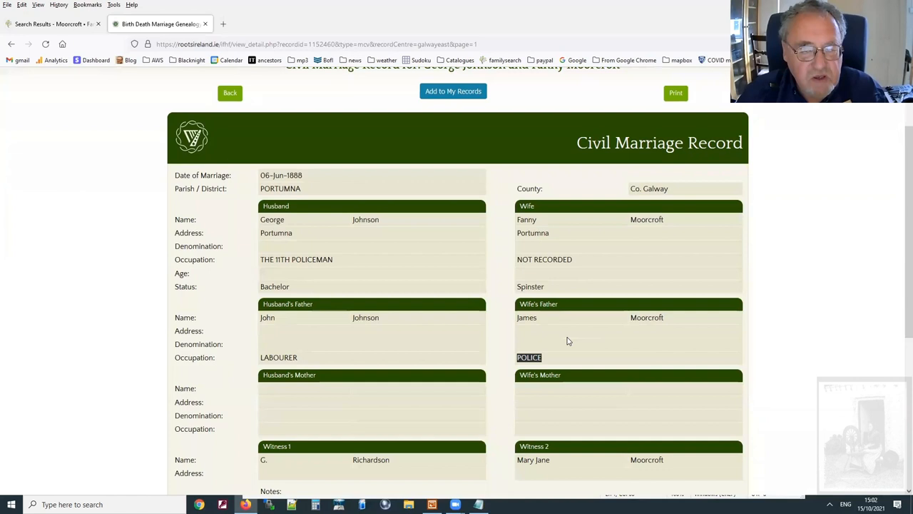
{"action": "mouse_move", "coordinate": [551, 334]}
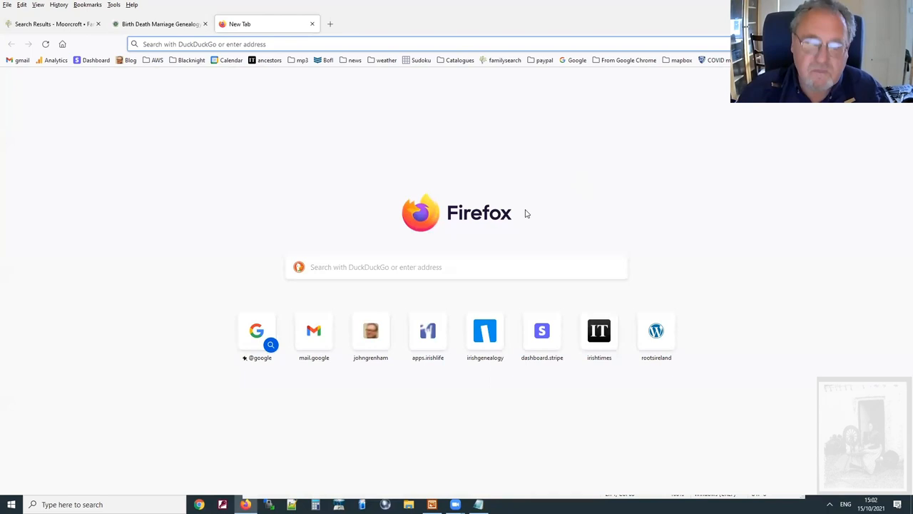
- Find 'constab' in the record sets catalogue and open Ireland, Royal Irish Constabulary Service Records 1816-1922
{"action": "left_click", "coordinate": [459, 60]}
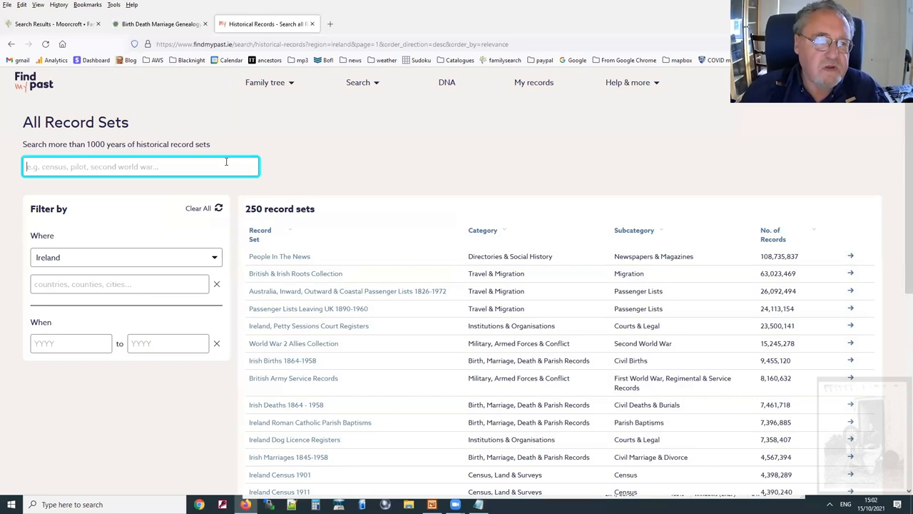
{"action": "type", "text": "constab"}
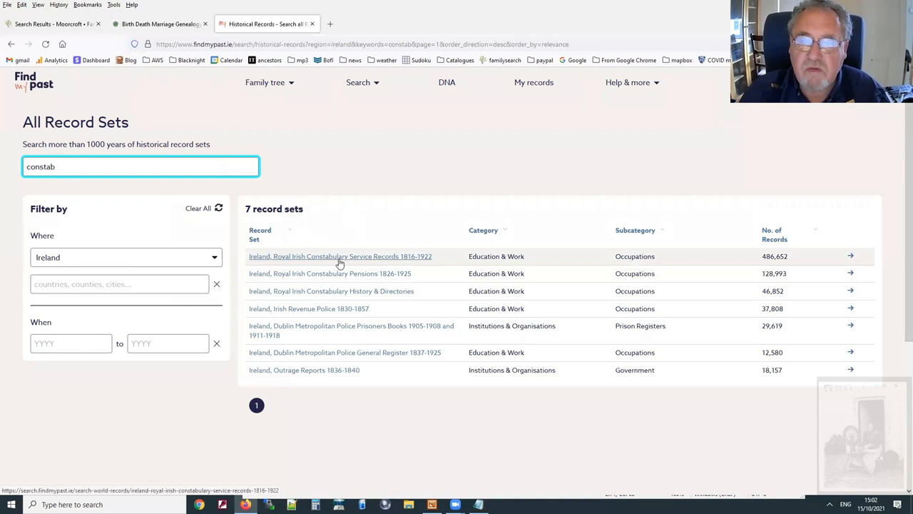
{"action": "left_click", "coordinate": [340, 257]}
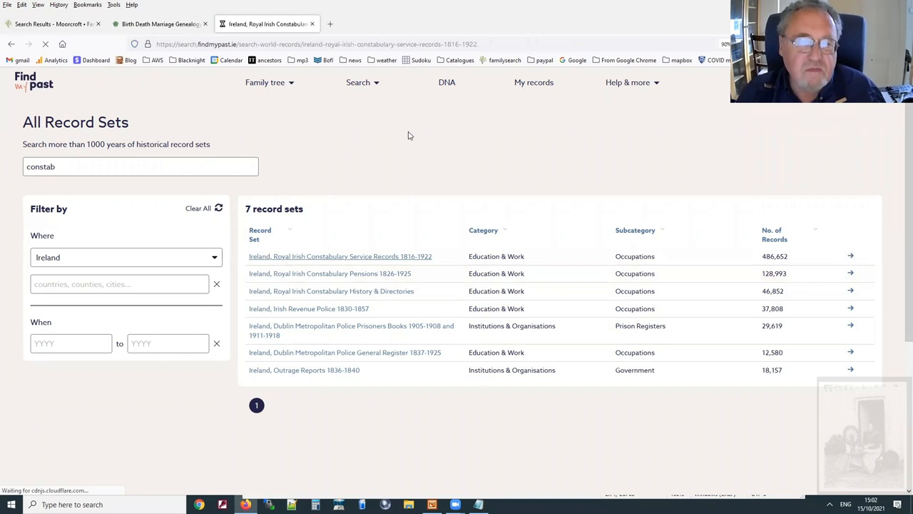
{"action": "left_click", "coordinate": [340, 257]}
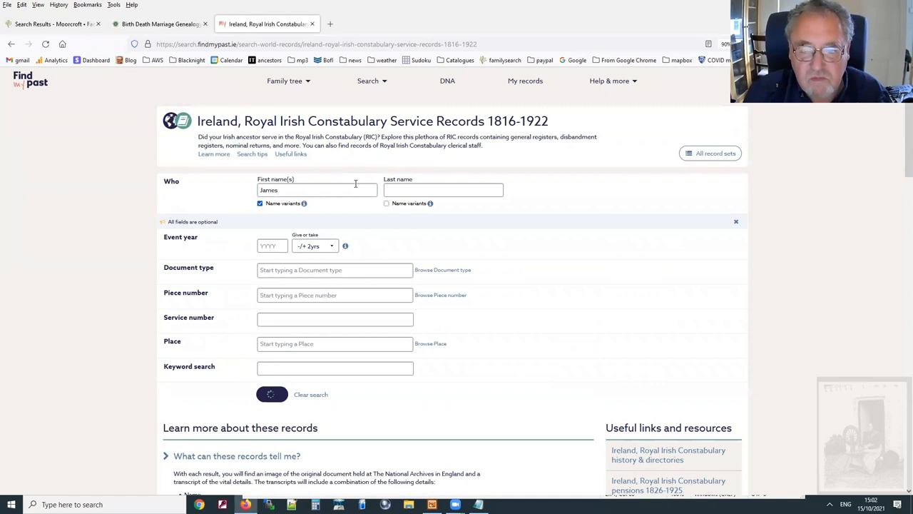
{"action": "type", "text": "Moorcroft"}
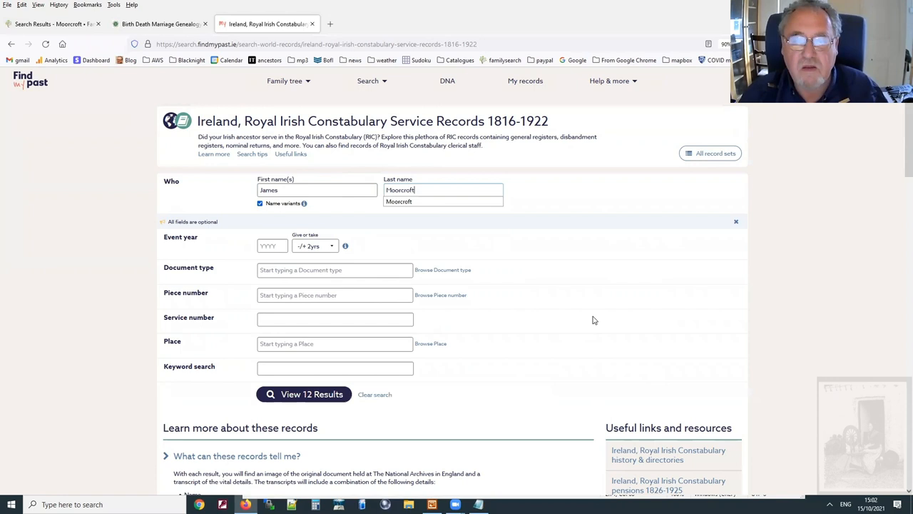
{"action": "left_click", "coordinate": [304, 394]}
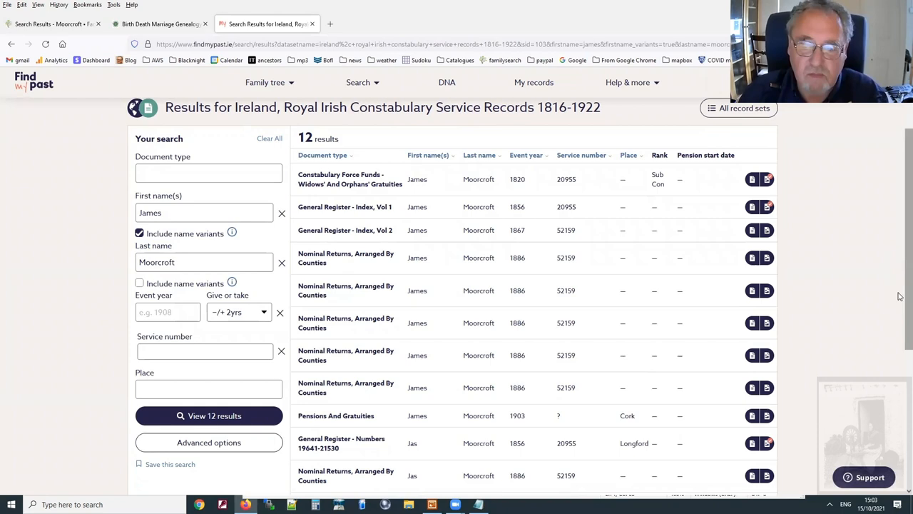
{"action": "scroll", "scroll_direction": "down", "scroll_amount": 3}
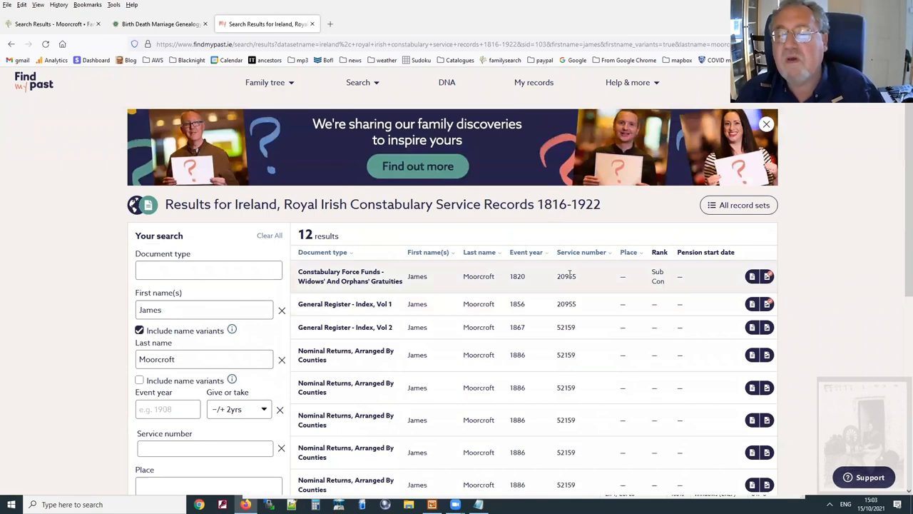
{"action": "scroll", "scroll_direction": "down", "scroll_amount": 3}
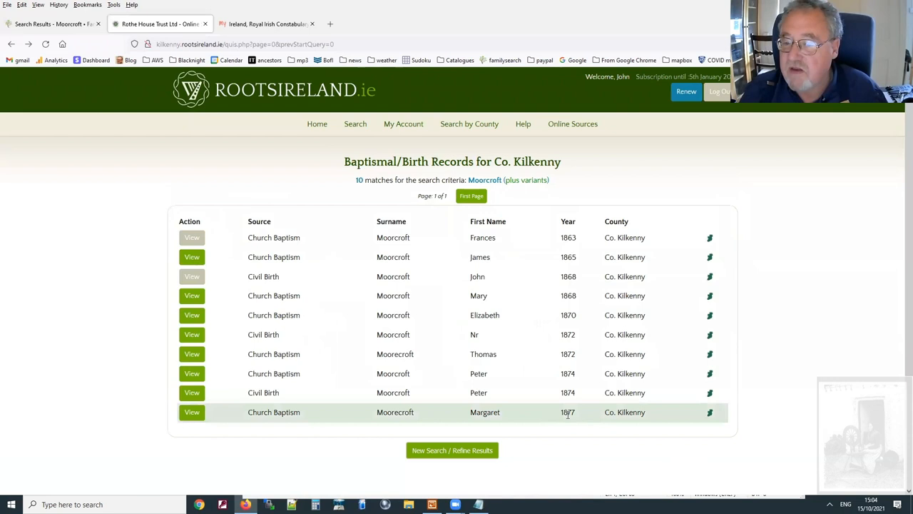
- View the whole handwritten constabulary register page, then go back to the 12 results
{"action": "left_click", "coordinate": [265, 23]}
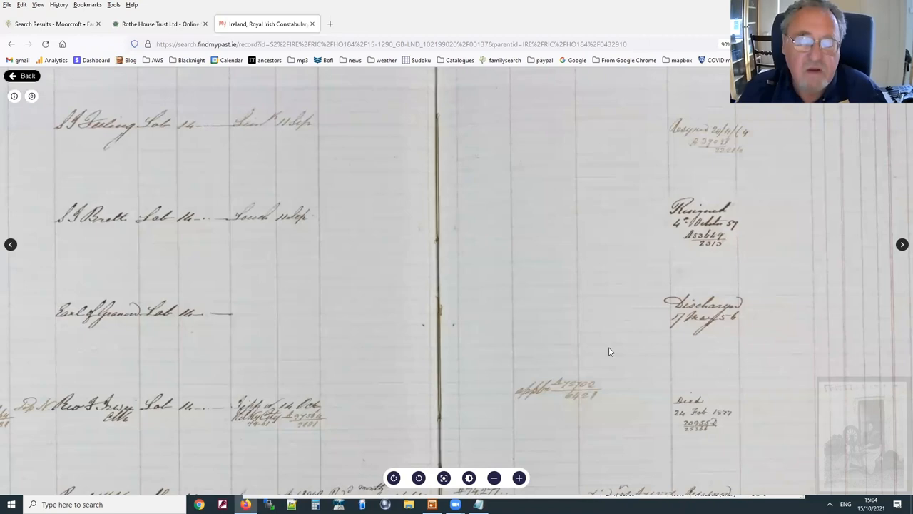
{"action": "left_click", "coordinate": [494, 476]}
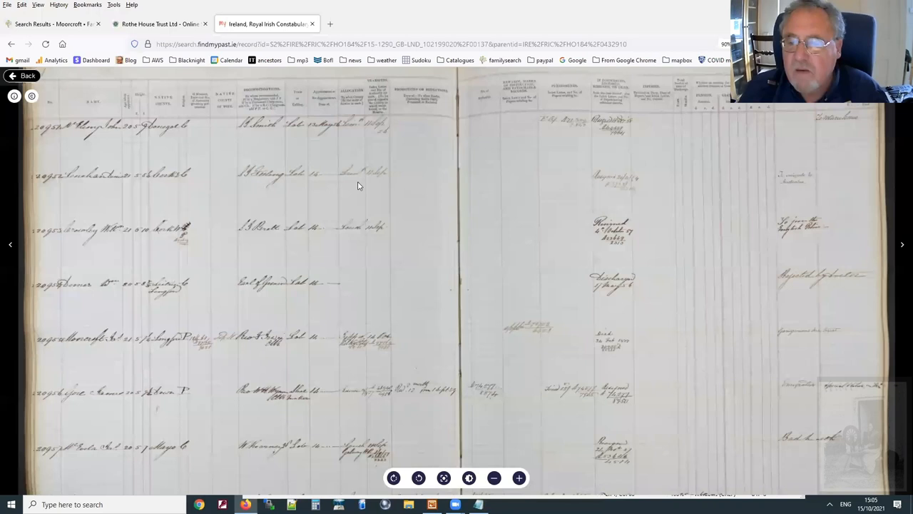
{"action": "left_click", "coordinate": [12, 45]}
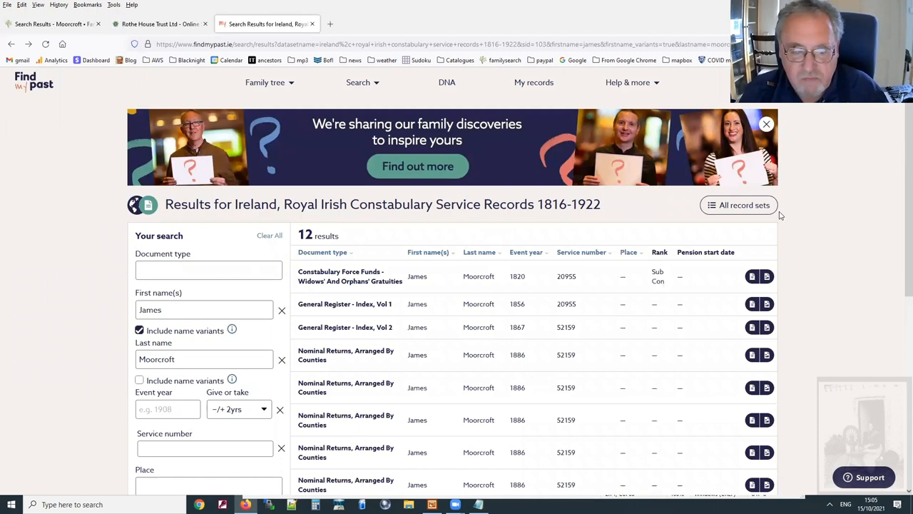
- Scroll down the James Moorcroft results to the 1903 Cork pension and Longford/Kilkenny entries
{"action": "scroll", "scroll_direction": "down", "scroll_amount": 3}
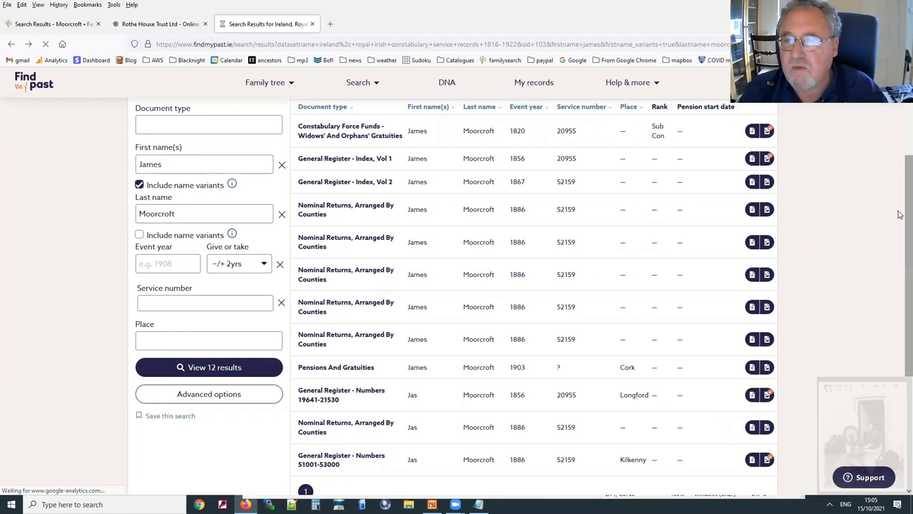
{"action": "mouse_move", "coordinate": [876, 237]}
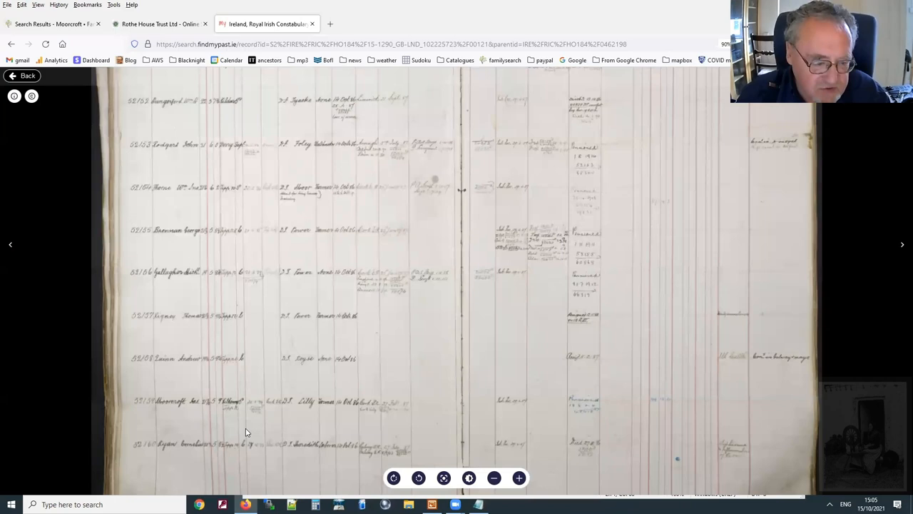
{"action": "left_click", "coordinate": [520, 477]}
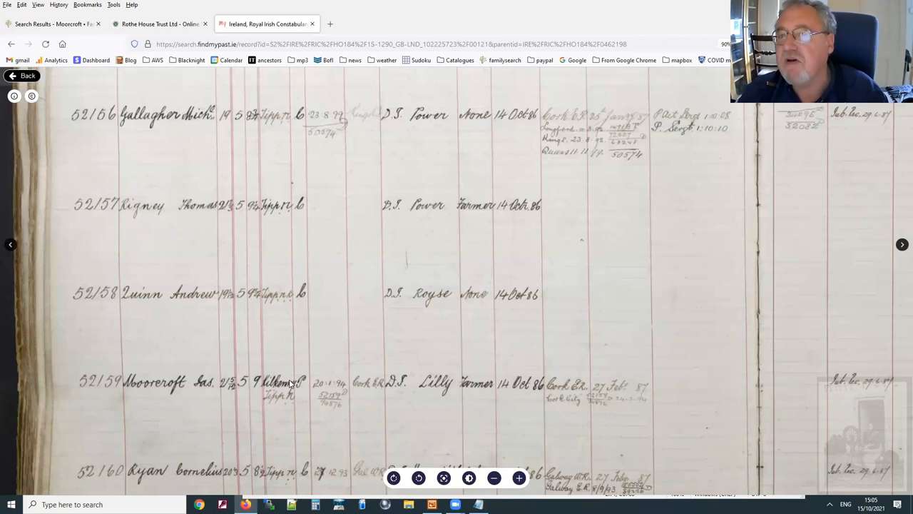
{"action": "left_click", "coordinate": [157, 23]}
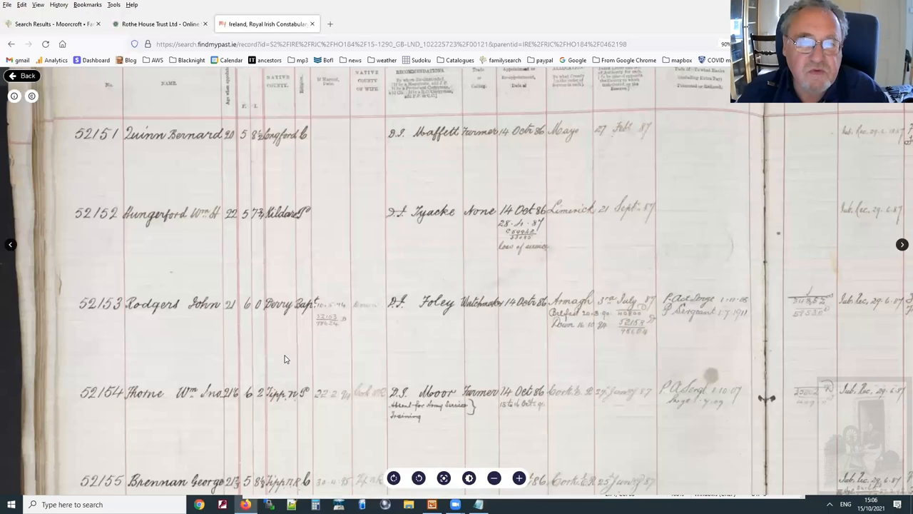
{"action": "scroll", "scroll_direction": "down", "scroll_amount": 3}
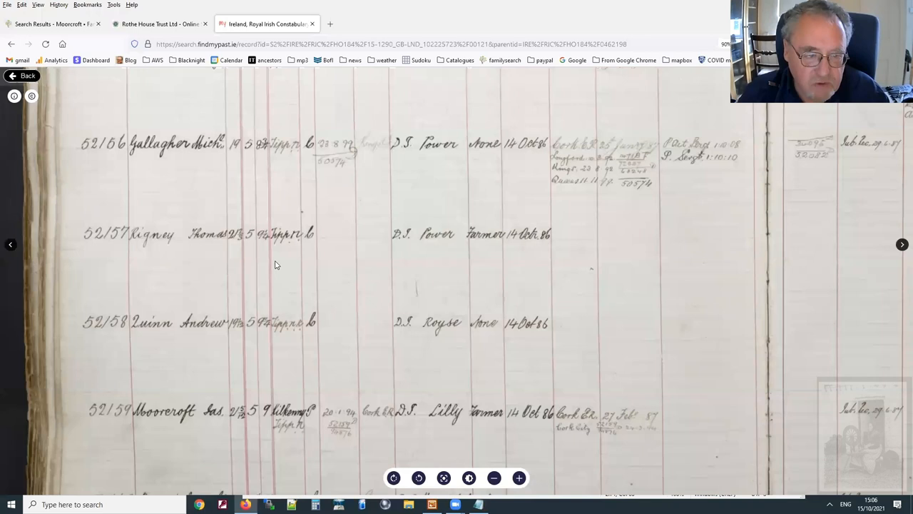
{"action": "scroll", "scroll_direction": "down", "scroll_amount": 3}
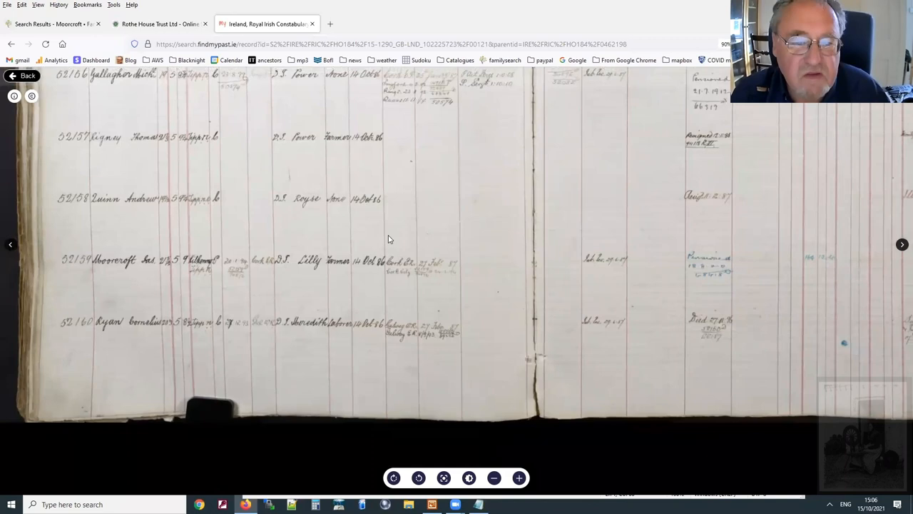
{"action": "left_click", "coordinate": [159, 23]}
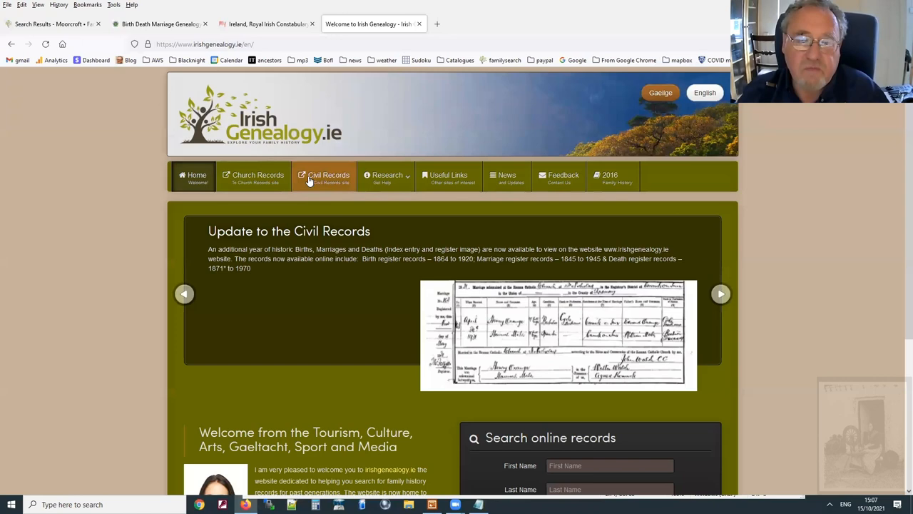
- Start a civil records advanced search with last name Moorcroft from the suggestions
{"action": "left_click", "coordinate": [328, 175]}
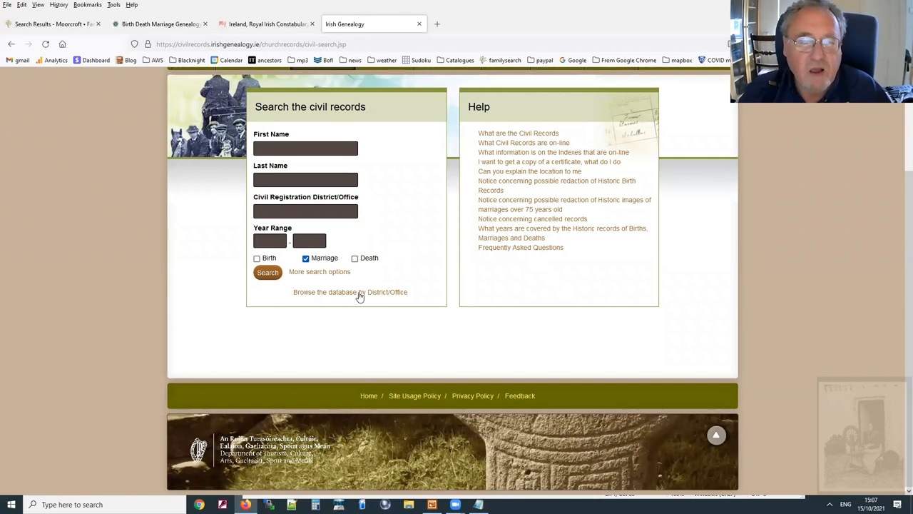
{"action": "left_click", "coordinate": [351, 291]}
{"action": "type", "text": "Moor"}
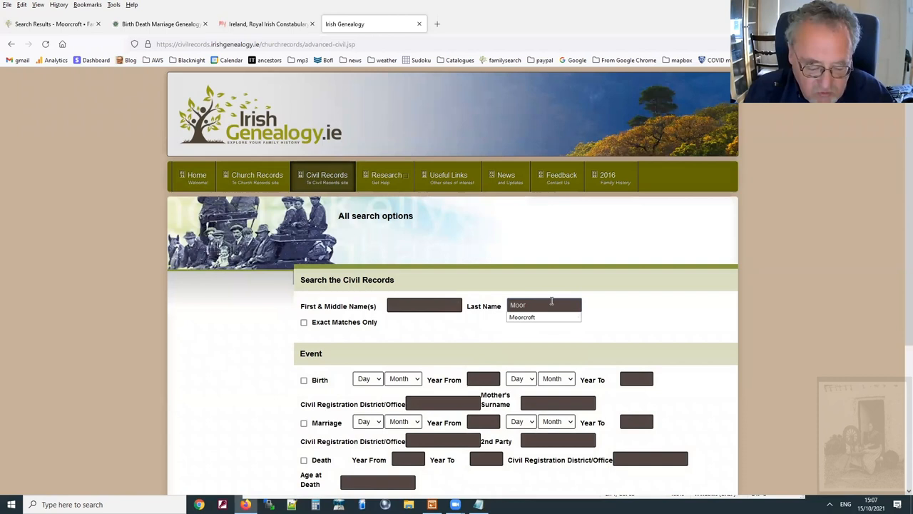
{"action": "left_click", "coordinate": [304, 422]}
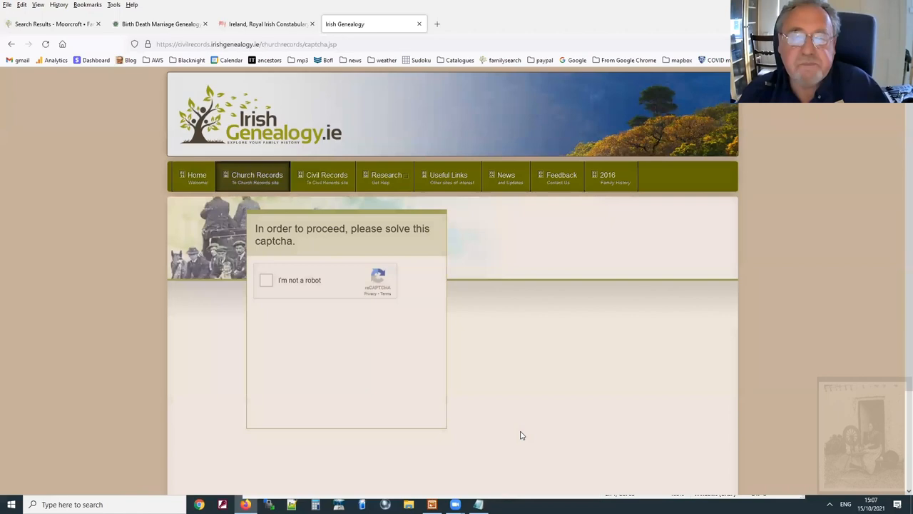
{"action": "left_click", "coordinate": [266, 280]}
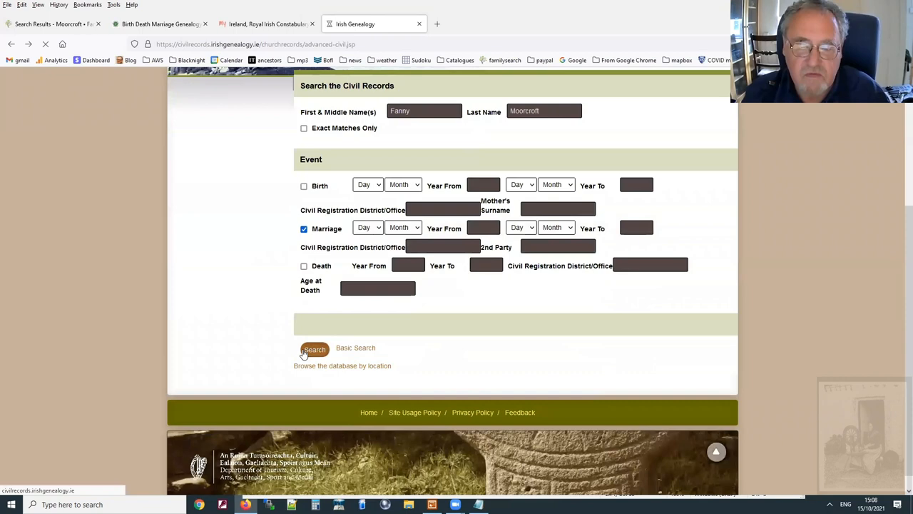
{"action": "left_click", "coordinate": [314, 348]}
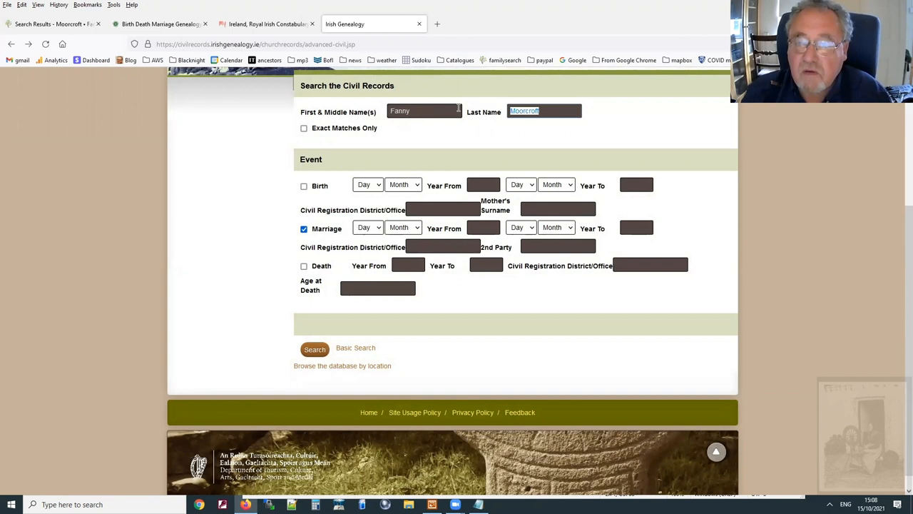
{"action": "type", "text": "Johnson"}
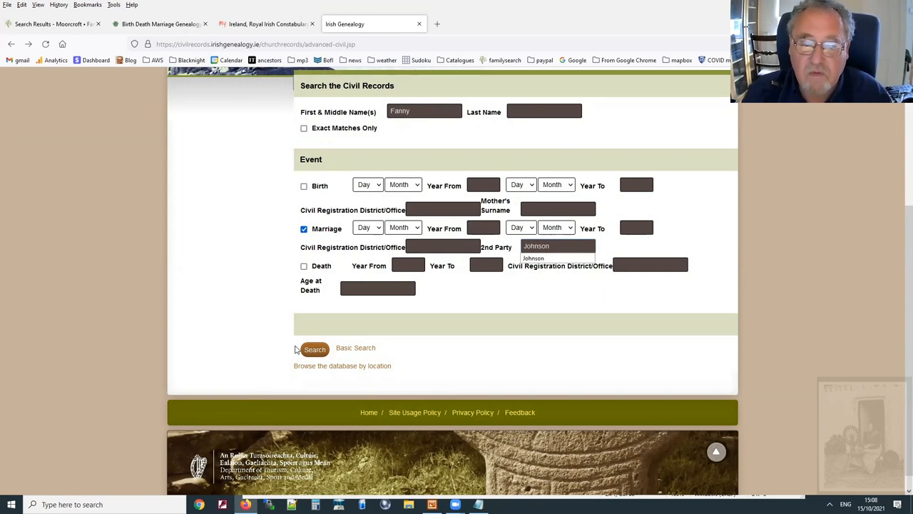
{"action": "left_click", "coordinate": [314, 348]}
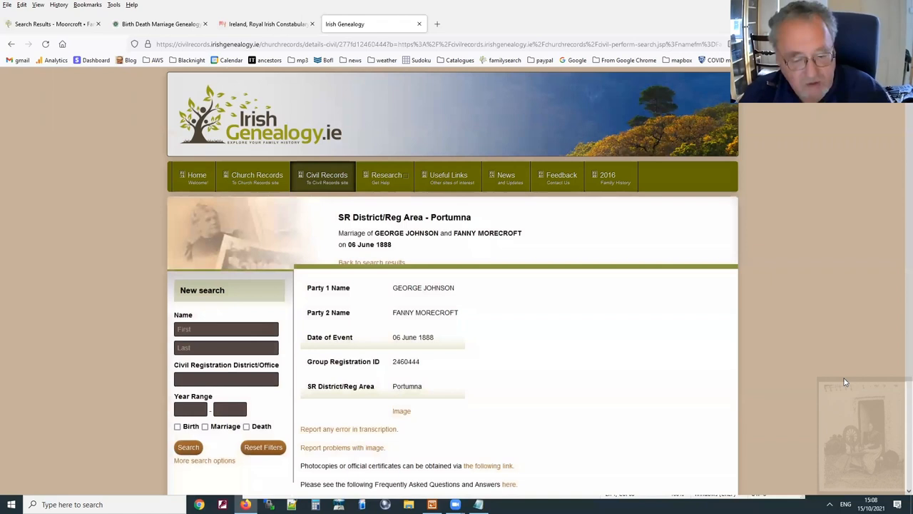
- Open the 1888 Portumna marriage register image as a PDF in Adobe Acrobat Reader
{"action": "left_click", "coordinate": [401, 411]}
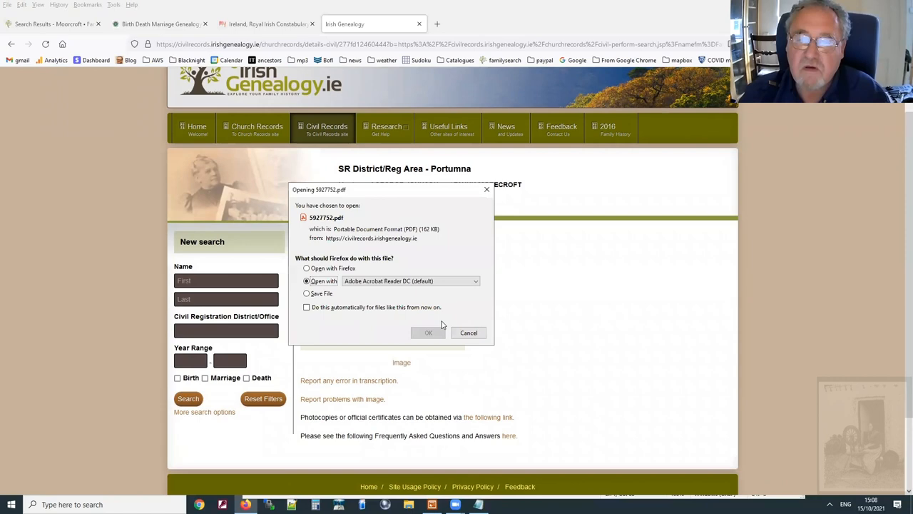
{"action": "left_click", "coordinate": [429, 332]}
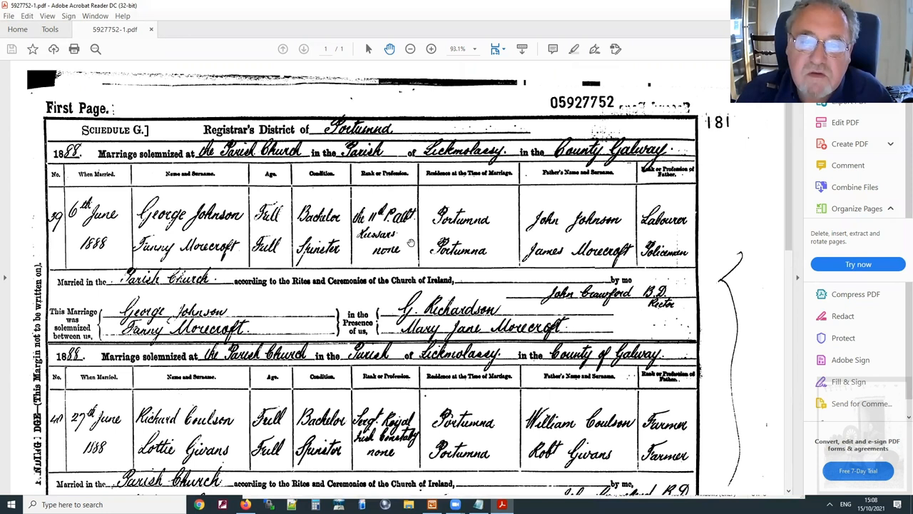
{"action": "mouse_move", "coordinate": [517, 215]}
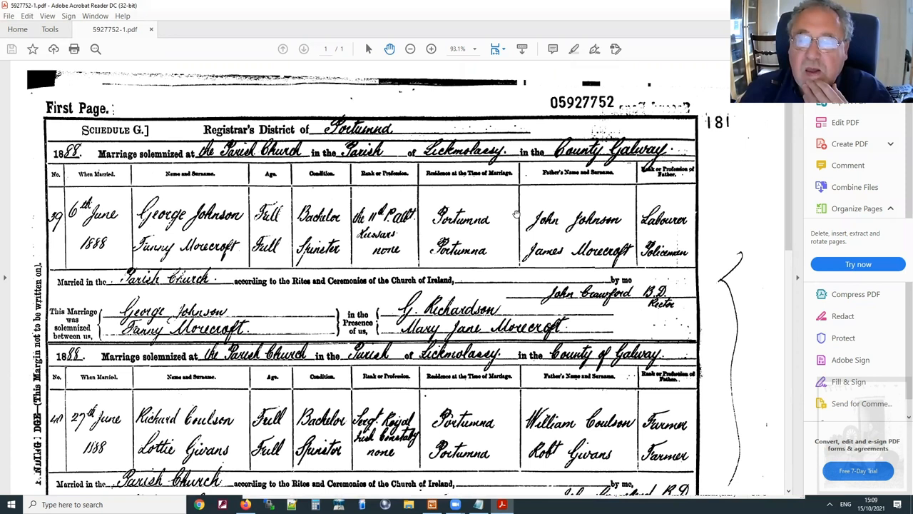
{"action": "mouse_move", "coordinate": [635, 188]}
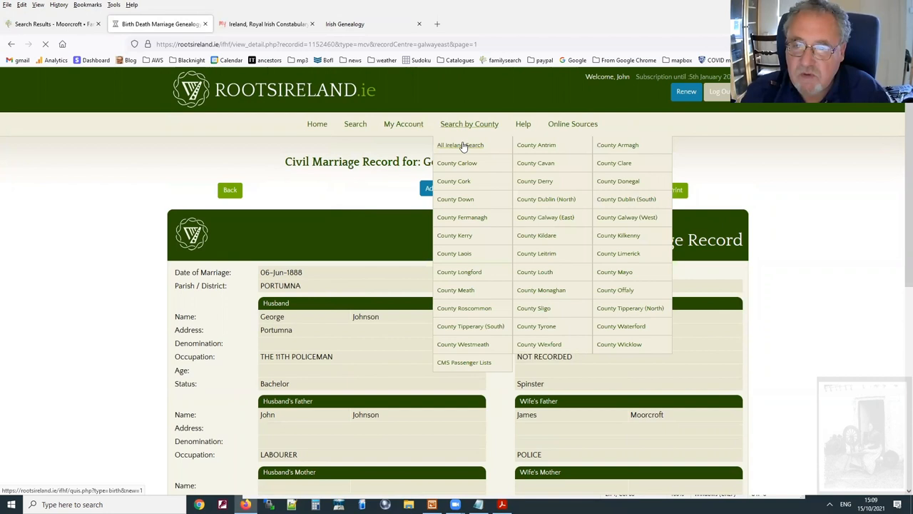
- Run an all-Ireland birth search for surname Johnson with mother's surname Moorcroft, listing Mary 1889 and Thomas 1893
{"action": "left_click", "coordinate": [459, 144]}
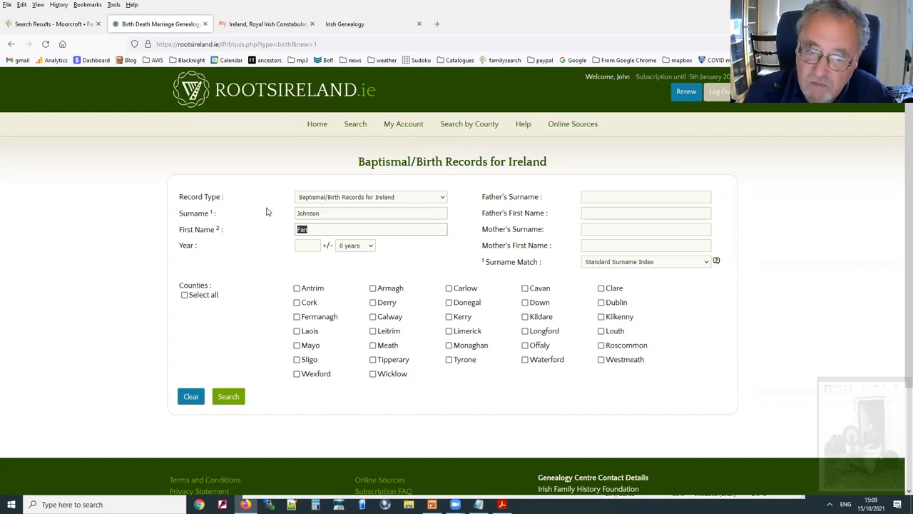
{"action": "type", "text": "Moorcroft"}
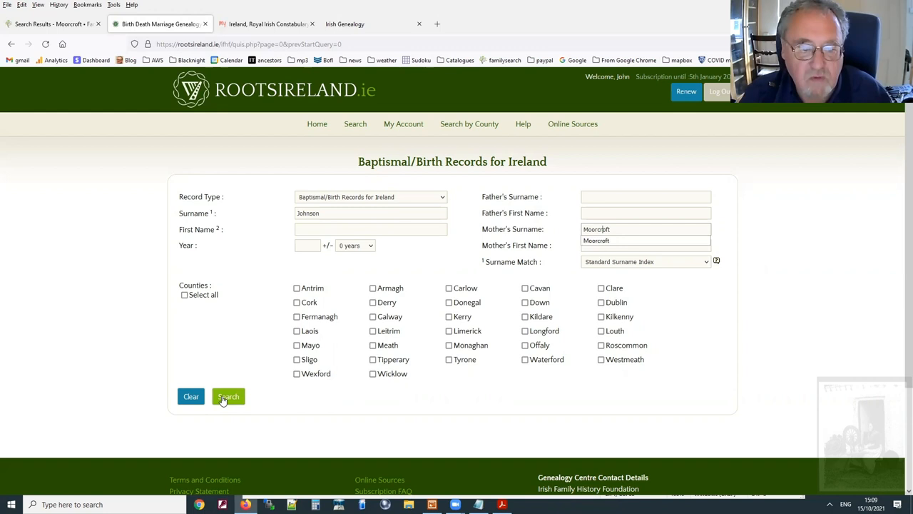
{"action": "left_click", "coordinate": [229, 397]}
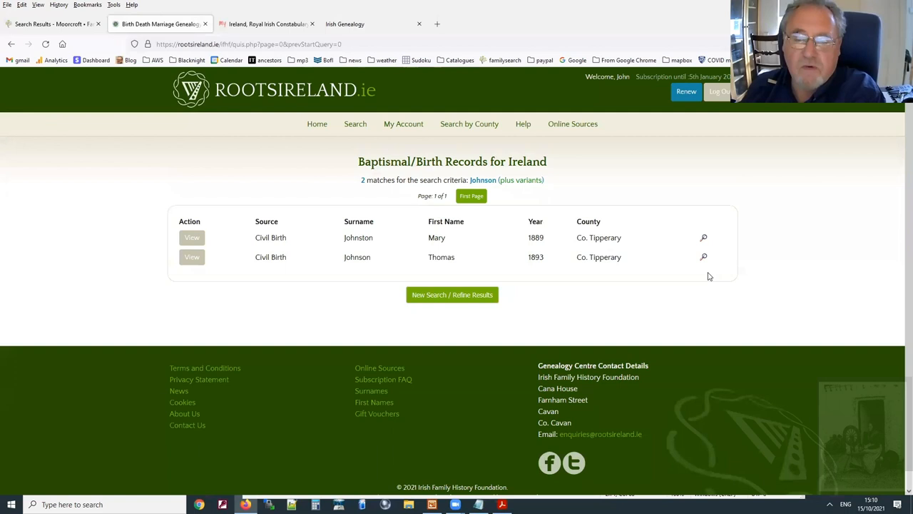
{"action": "mouse_move", "coordinate": [735, 341]}
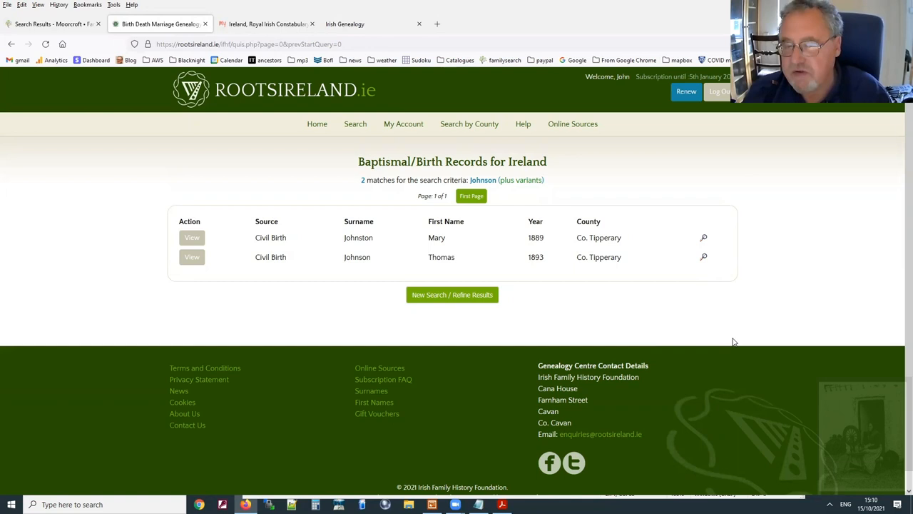
{"action": "left_click", "coordinate": [371, 23]}
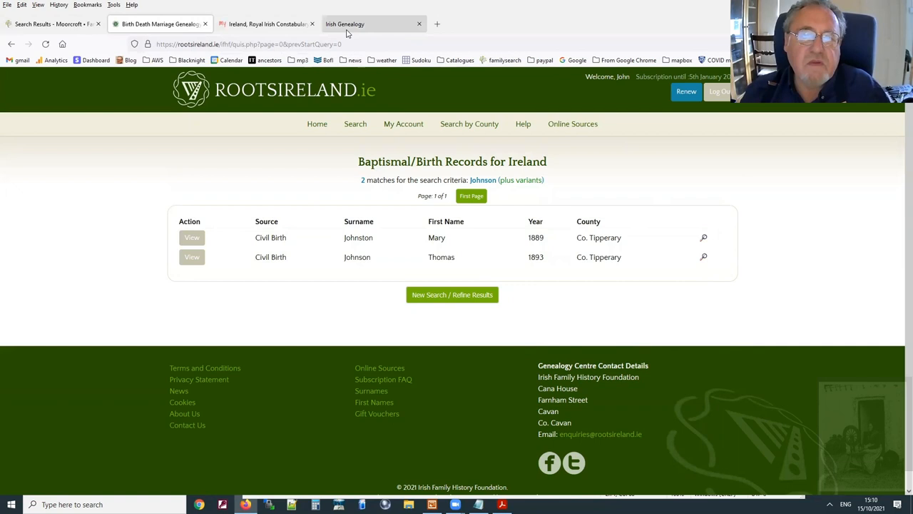
- Revisit the constabulary register record, then start a new browser tab for the census search
{"action": "left_click", "coordinate": [266, 22]}
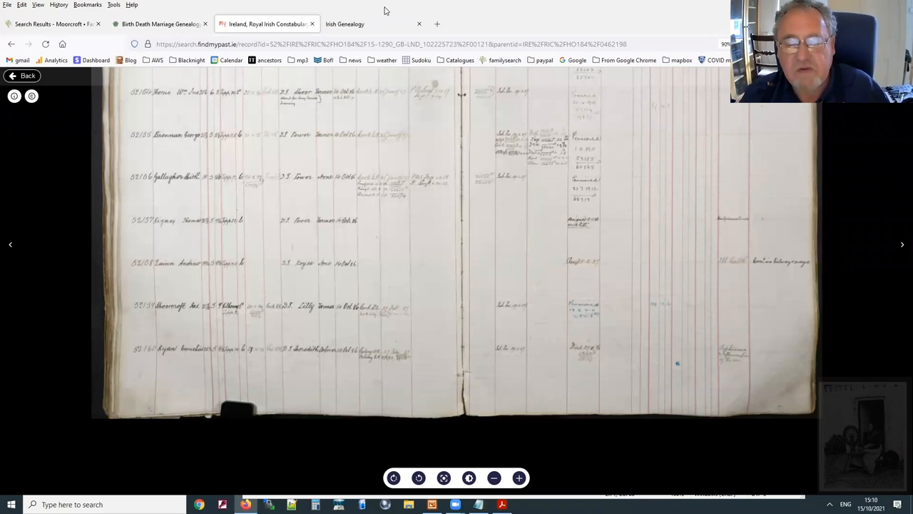
{"action": "left_click", "coordinate": [437, 23]}
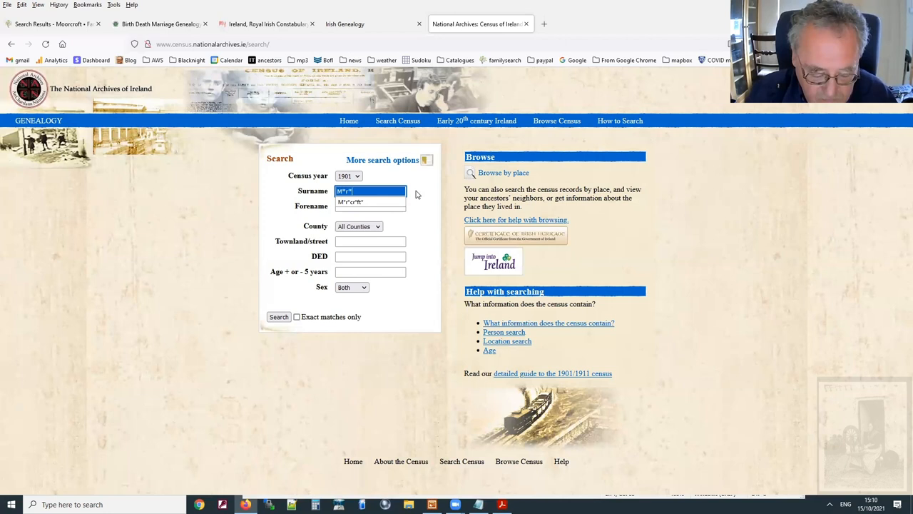
- Limit the census search to people born in County Kilkenny using the extra search options
{"action": "left_click", "coordinate": [382, 160]}
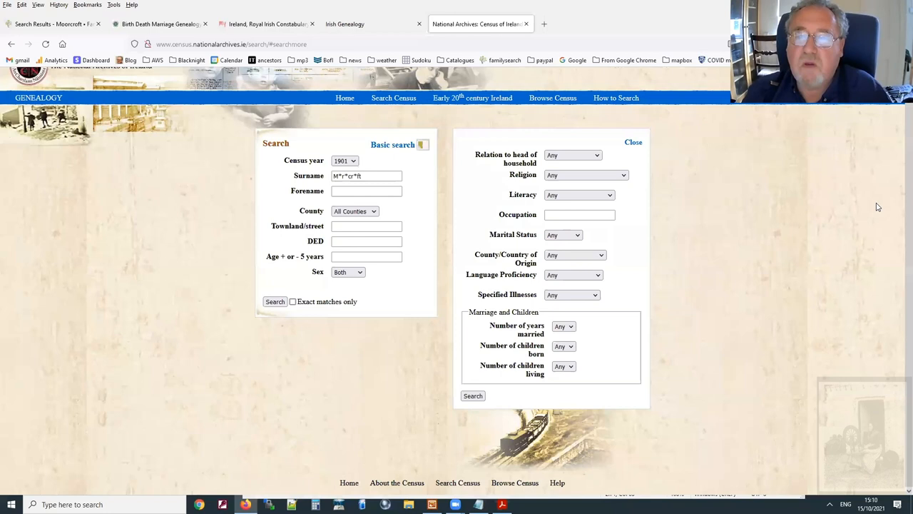
{"action": "left_click", "coordinate": [574, 254]}
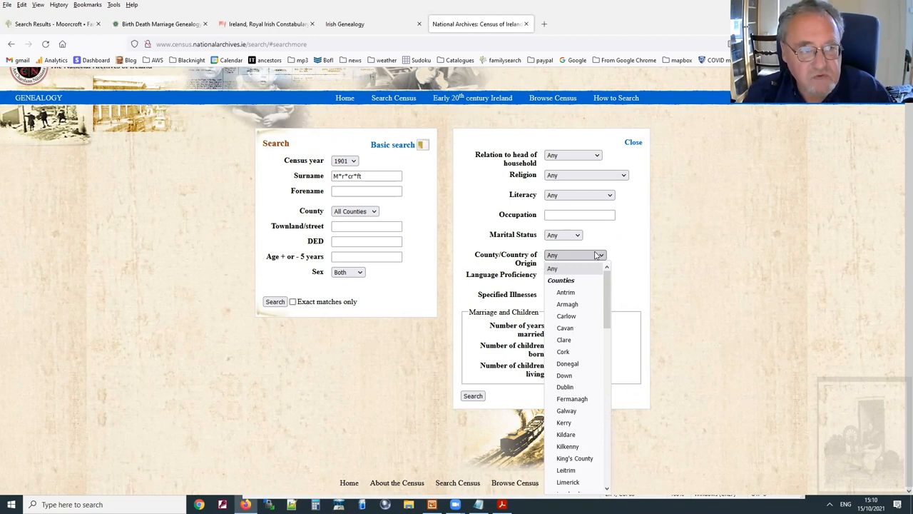
{"action": "left_click", "coordinate": [568, 445]}
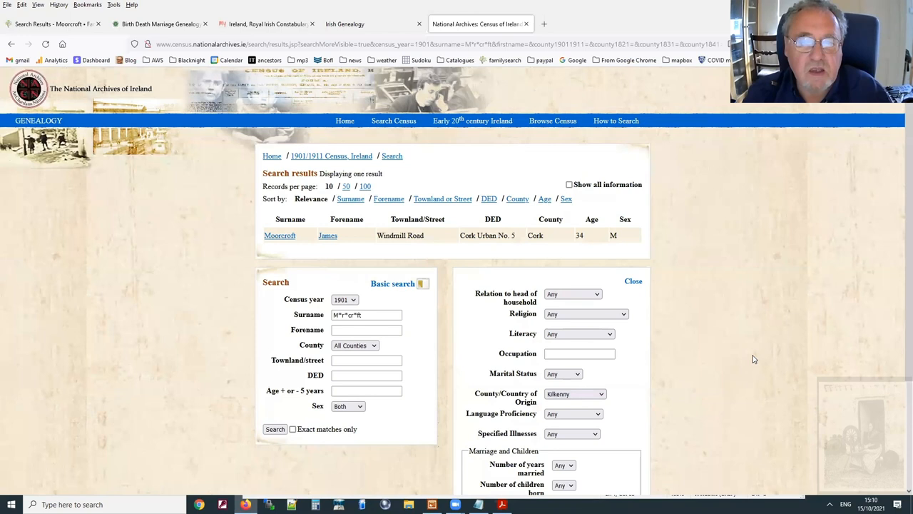
- View James Moorcroft's Cork household and its Form A household return image
{"action": "left_click", "coordinate": [280, 234]}
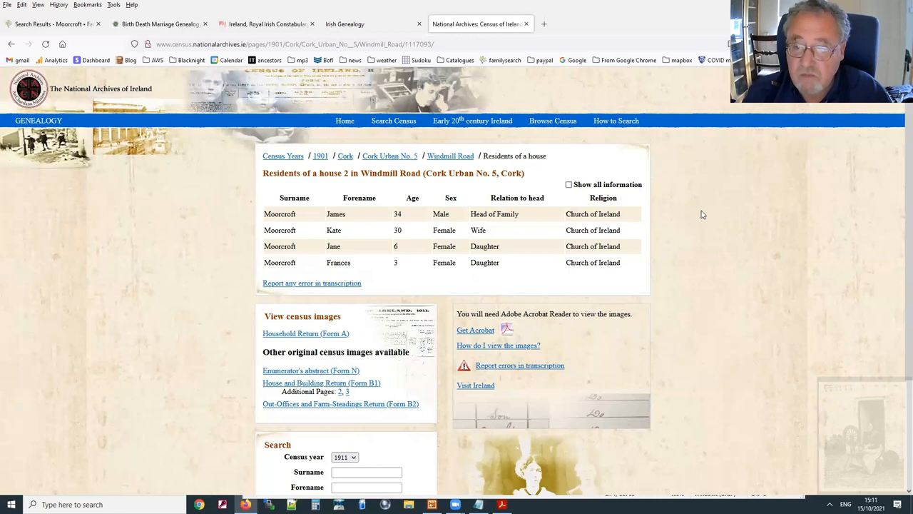
{"action": "left_click", "coordinate": [305, 334]}
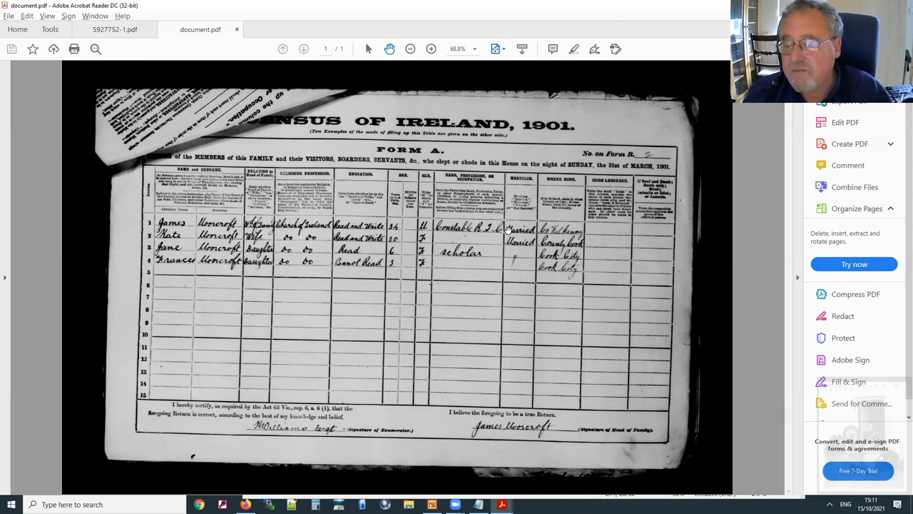
{"action": "mouse_move", "coordinate": [588, 243]}
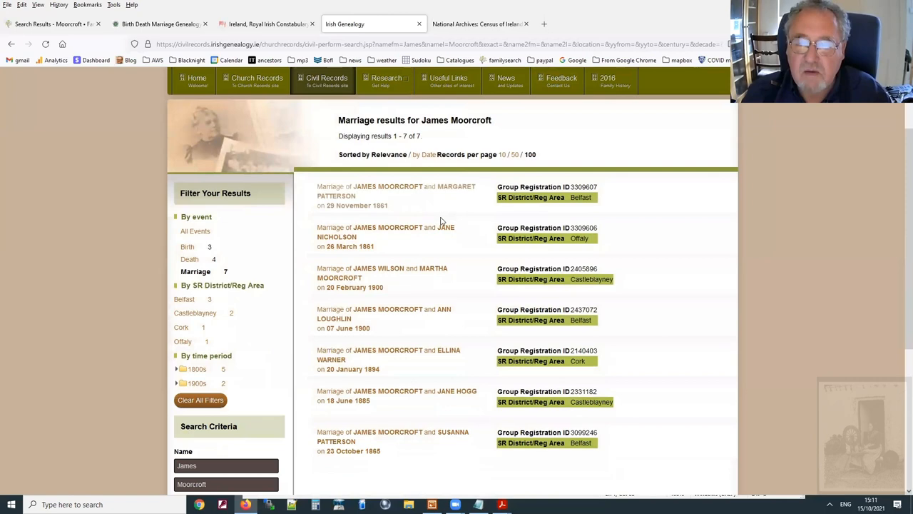
{"action": "left_click", "coordinate": [478, 23]}
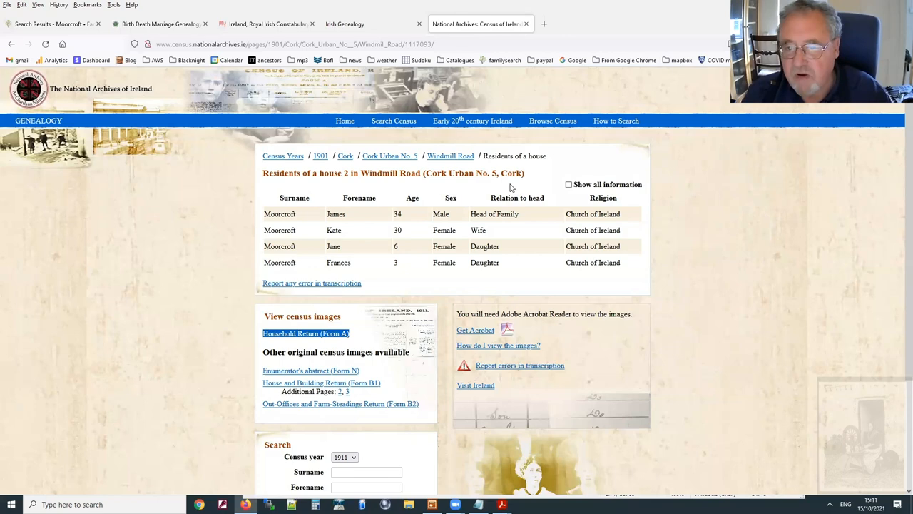
{"action": "left_click", "coordinate": [345, 23]}
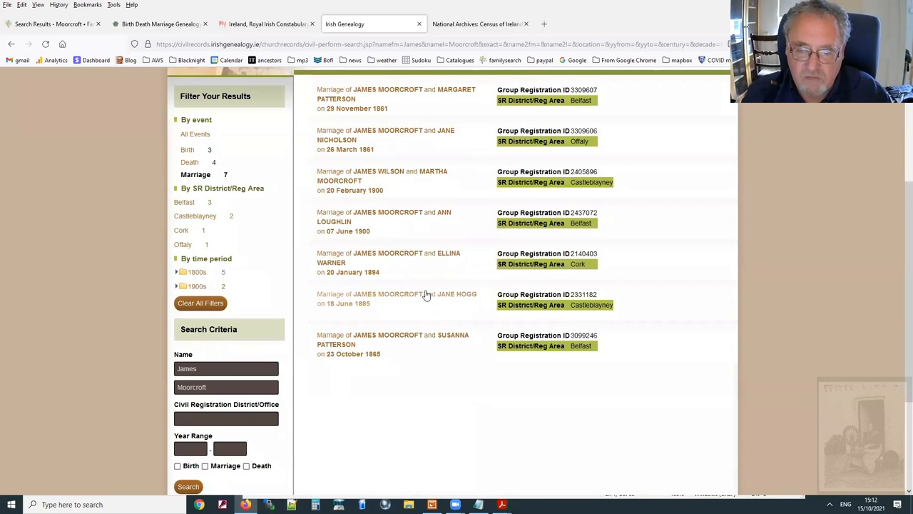
{"action": "left_click", "coordinate": [388, 262]}
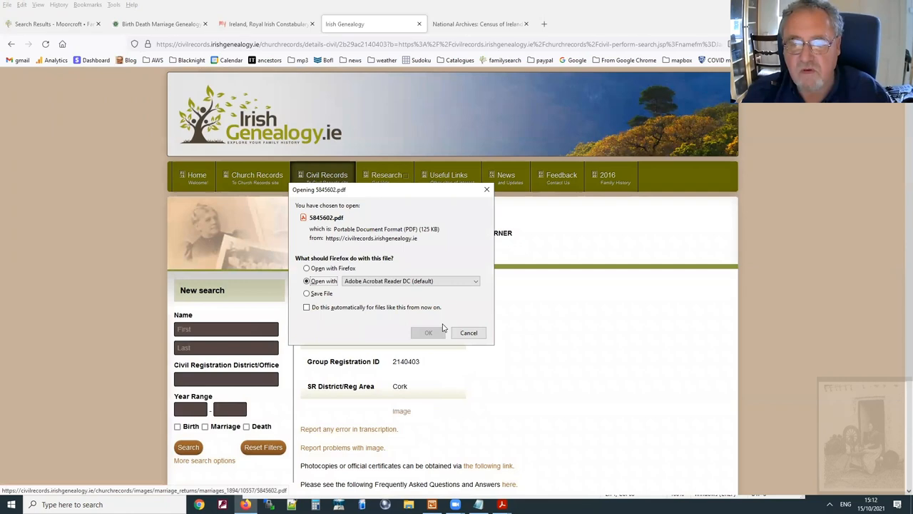
- Confirm opening the 1894 marriage register image in Adobe Acrobat Reader DC
{"action": "left_click", "coordinate": [428, 333]}
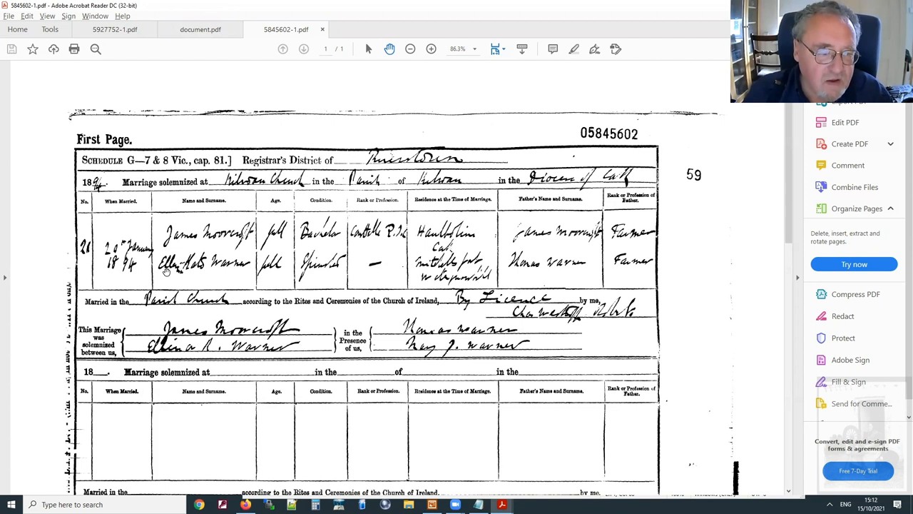
{"action": "mouse_move", "coordinate": [343, 77]}
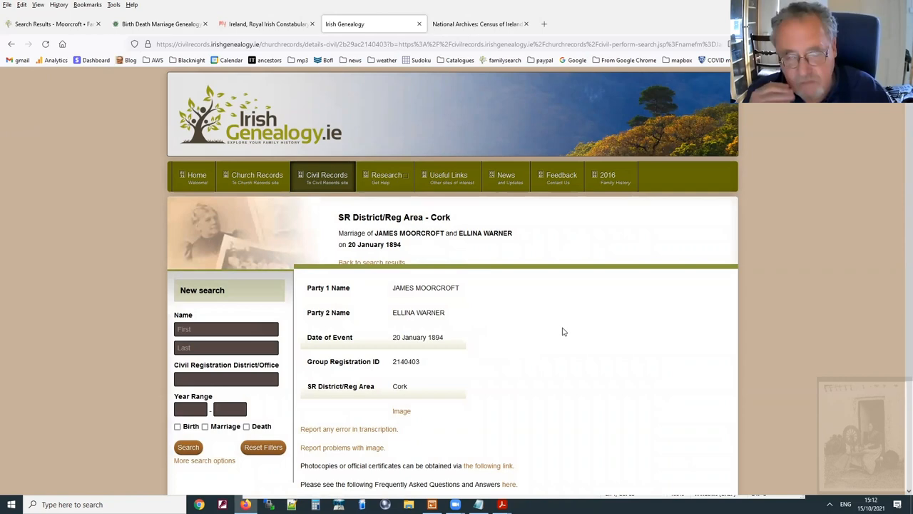
- Return to the 1911 census household page for the Moorcrofts on Windmill Road
{"action": "left_click", "coordinate": [473, 22]}
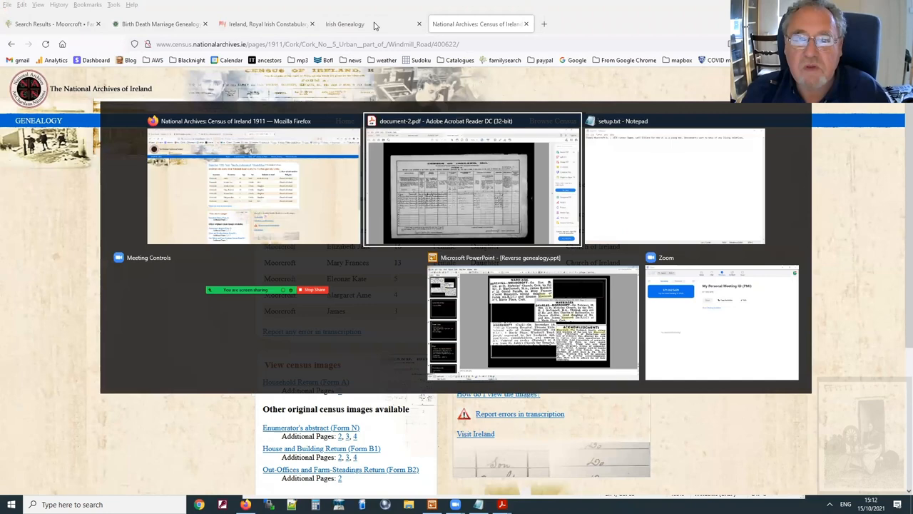
{"action": "left_click", "coordinate": [472, 183]}
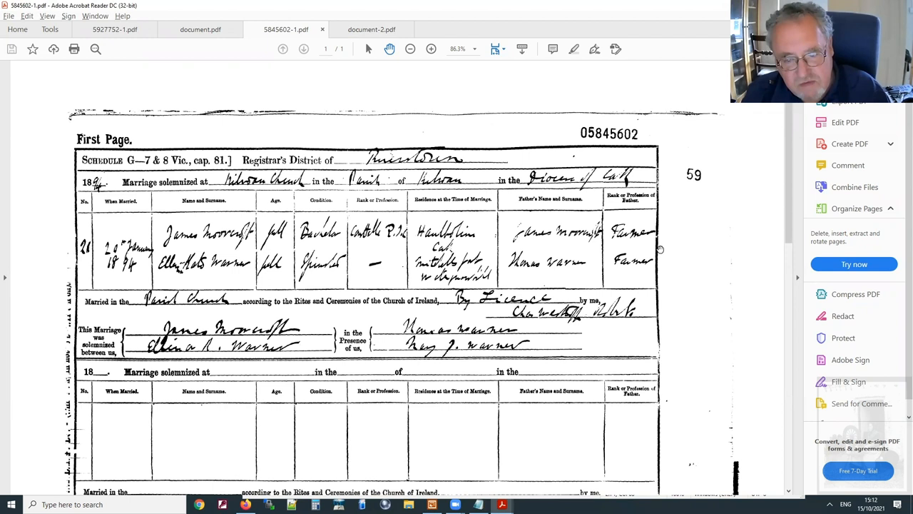
{"action": "mouse_move", "coordinate": [587, 227]}
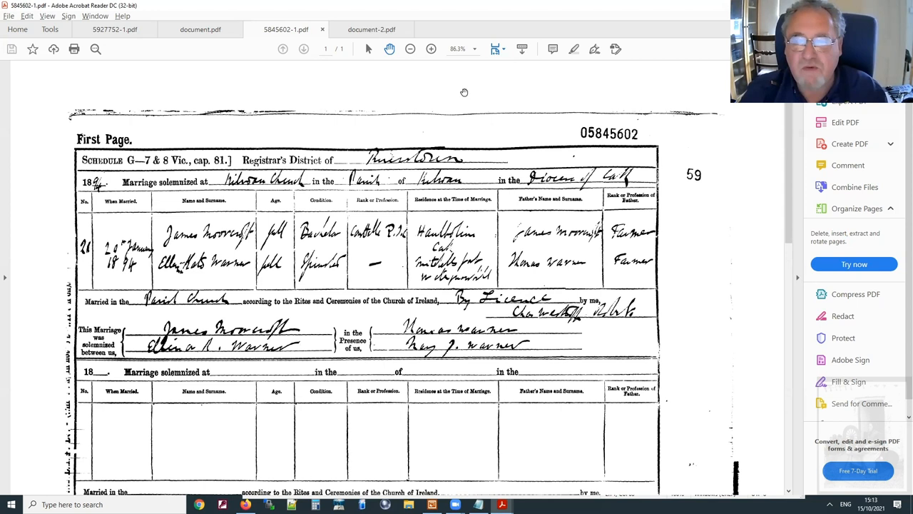
{"action": "mouse_move", "coordinate": [439, 97]}
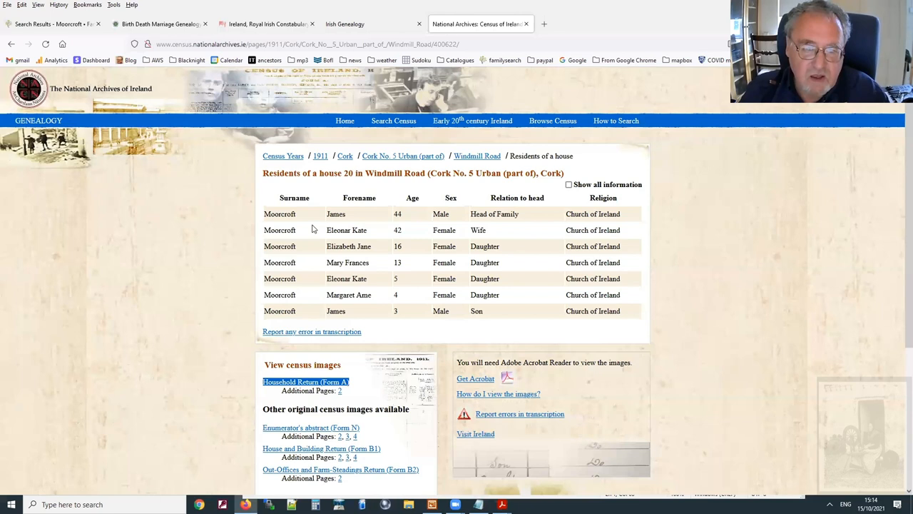
{"action": "left_click", "coordinate": [568, 184]}
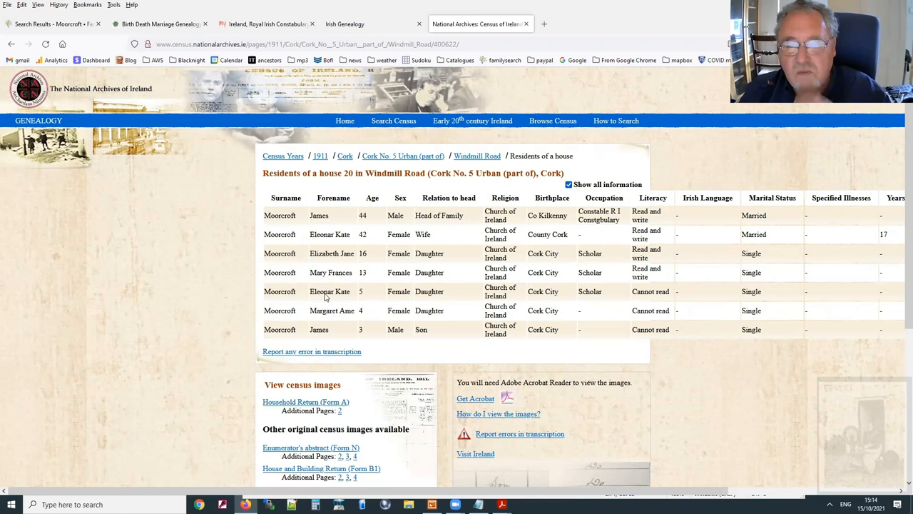
{"action": "mouse_move", "coordinate": [363, 207]}
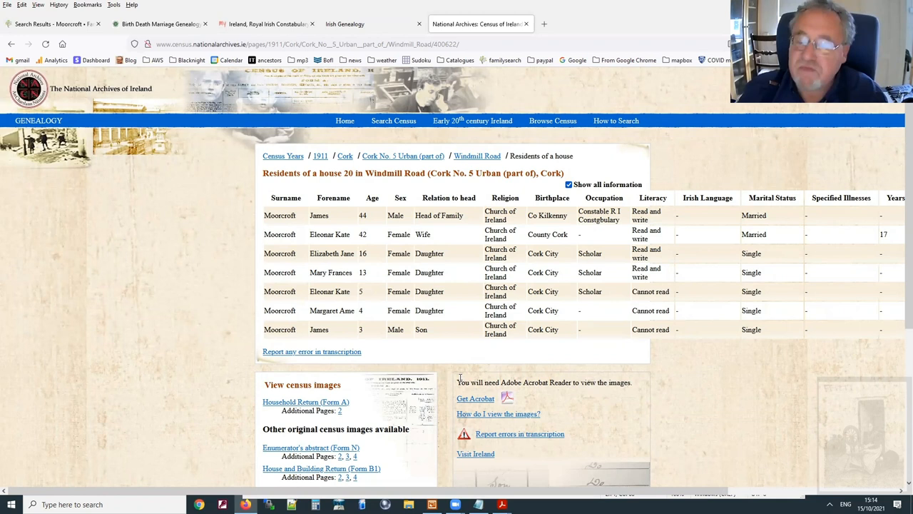
{"action": "mouse_move", "coordinate": [349, 6]}
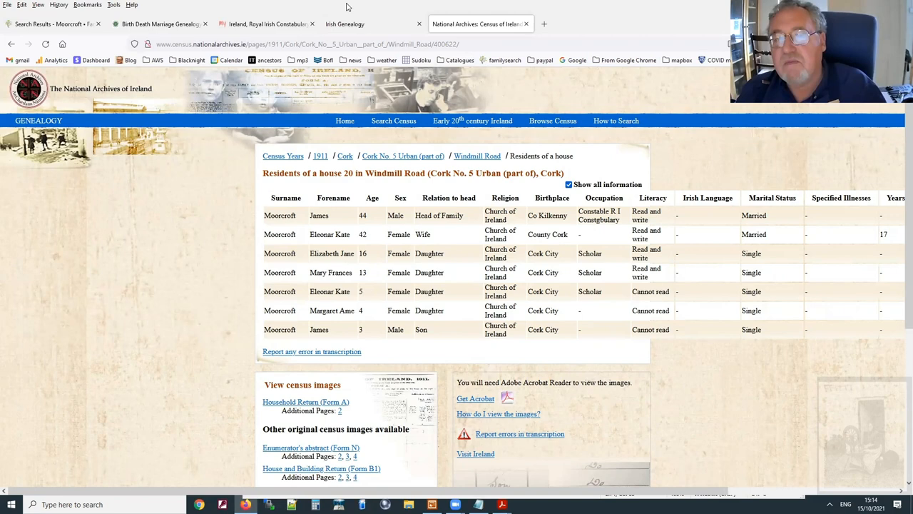
{"action": "left_click", "coordinate": [345, 23]}
{"action": "type", "text": "Moo"}
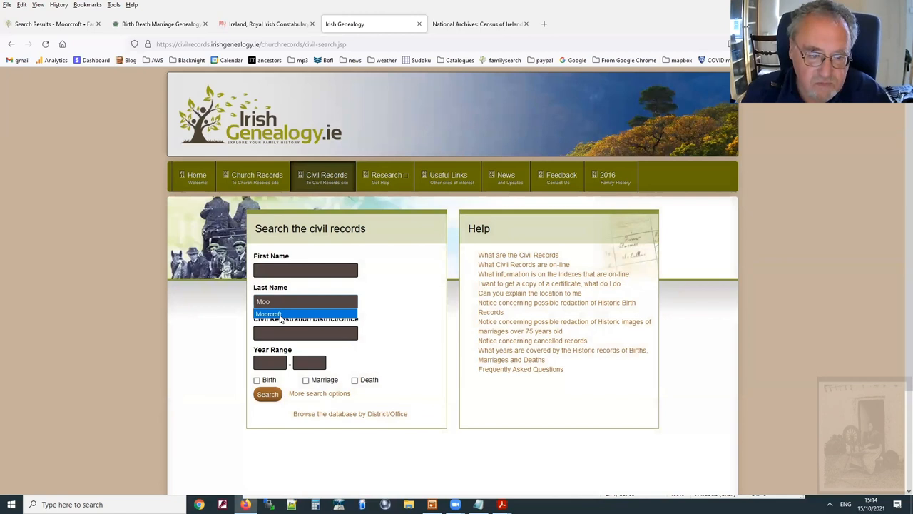
- Search Moorcroft marriages in the Cork district and review the two results
{"action": "type", "text": "Cork"}
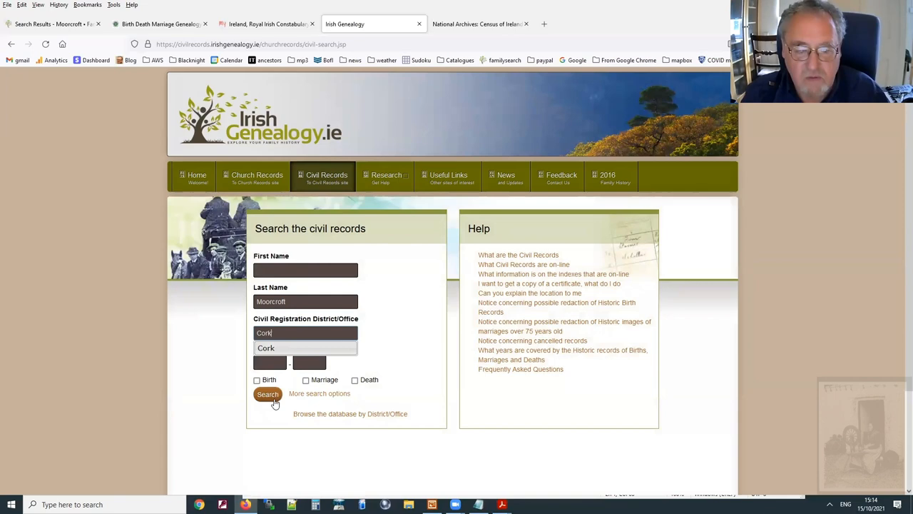
{"action": "left_click", "coordinate": [268, 394]}
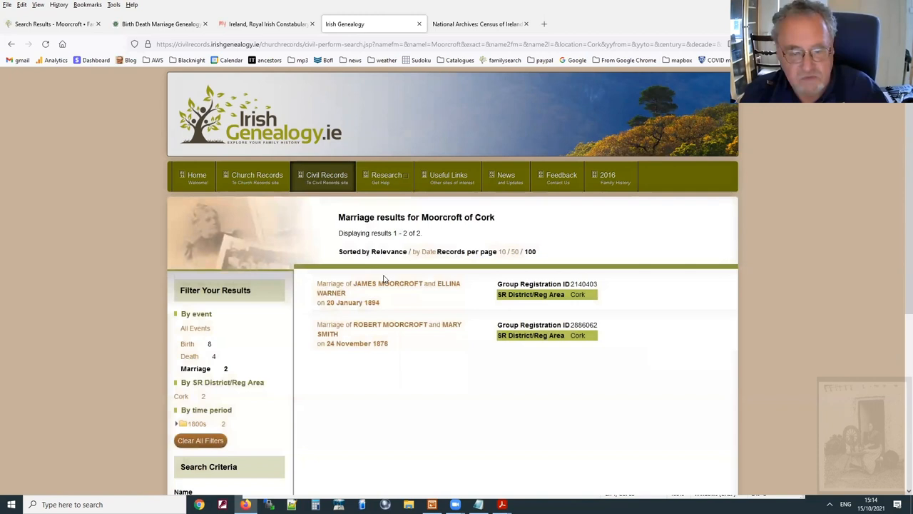
{"action": "scroll", "scroll_direction": "down", "scroll_amount": 3}
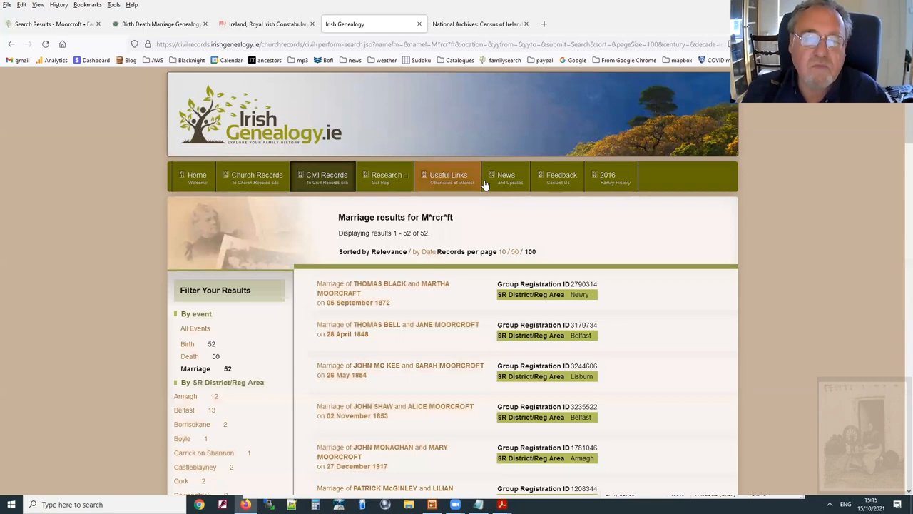
- Review the 52 marriage results from the wildcard M*rcr*ft search across districts
{"action": "left_click", "coordinate": [478, 23]}
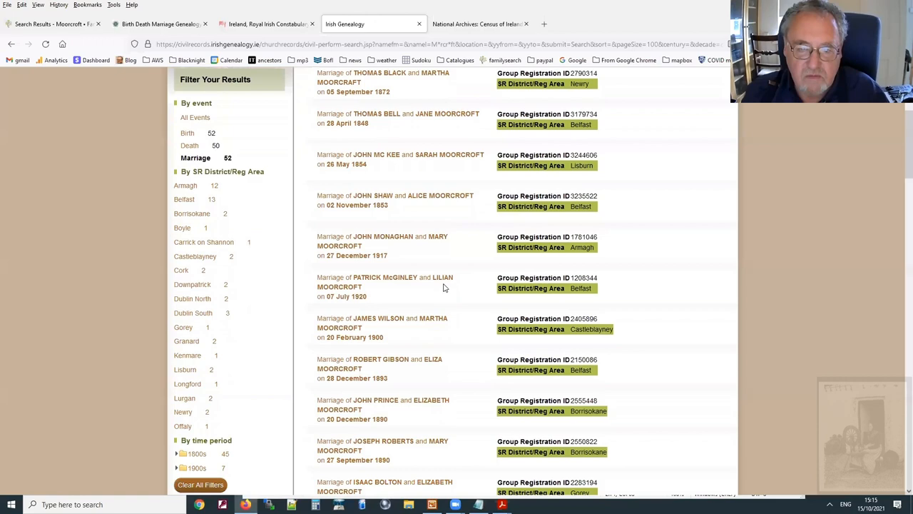
{"action": "scroll", "scroll_direction": "down", "scroll_amount": 3}
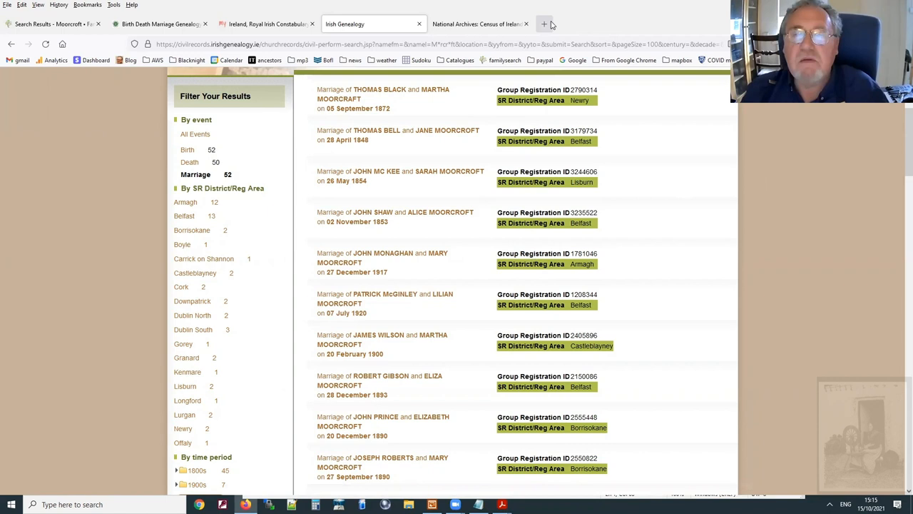
- Go to irishnewsarchive.com in a new tab and reach its Refine Search page
{"action": "left_click", "coordinate": [545, 23]}
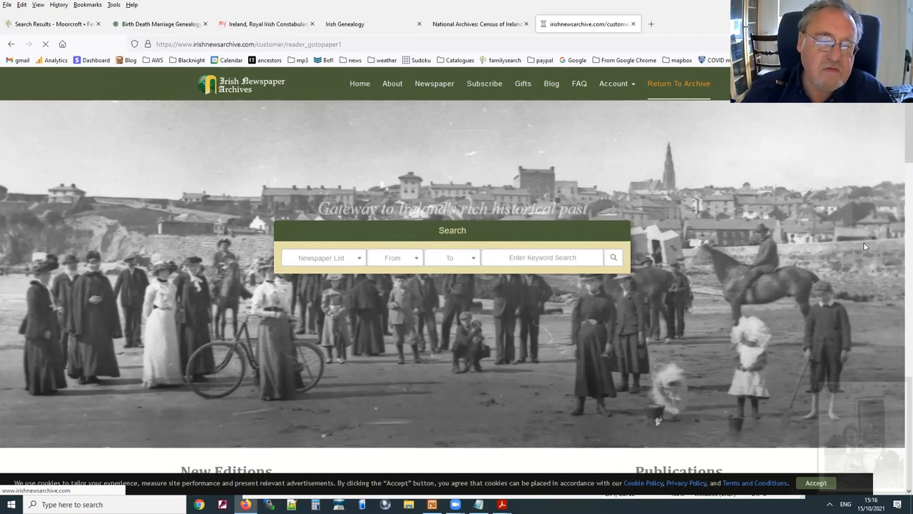
{"action": "left_click", "coordinate": [678, 82]}
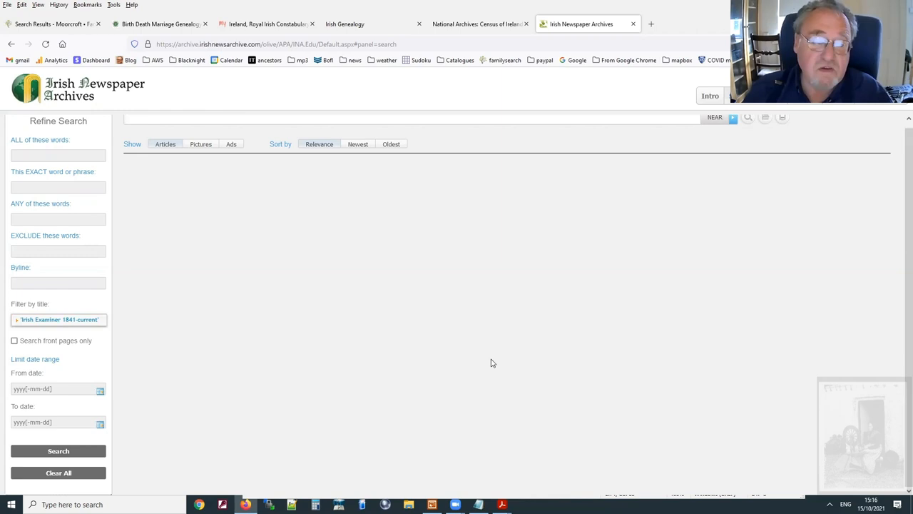
{"action": "mouse_move", "coordinate": [244, 283]}
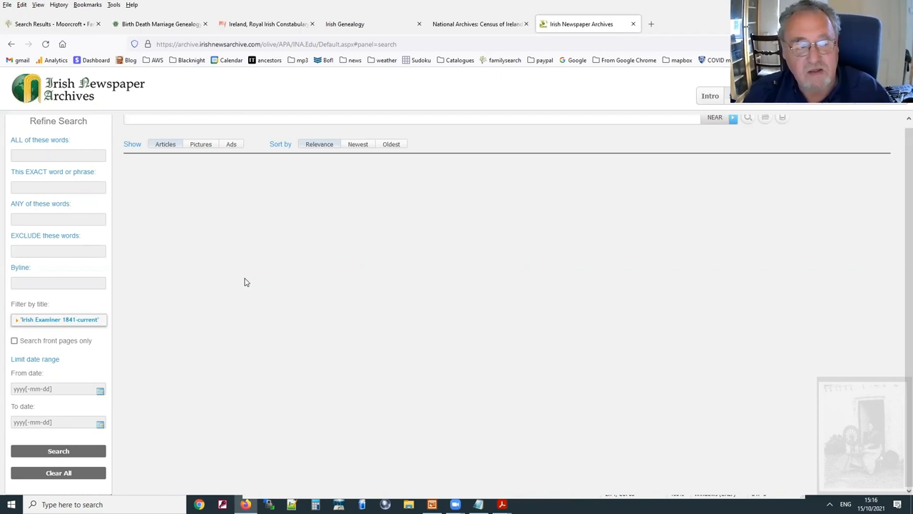
{"action": "mouse_move", "coordinate": [242, 317]}
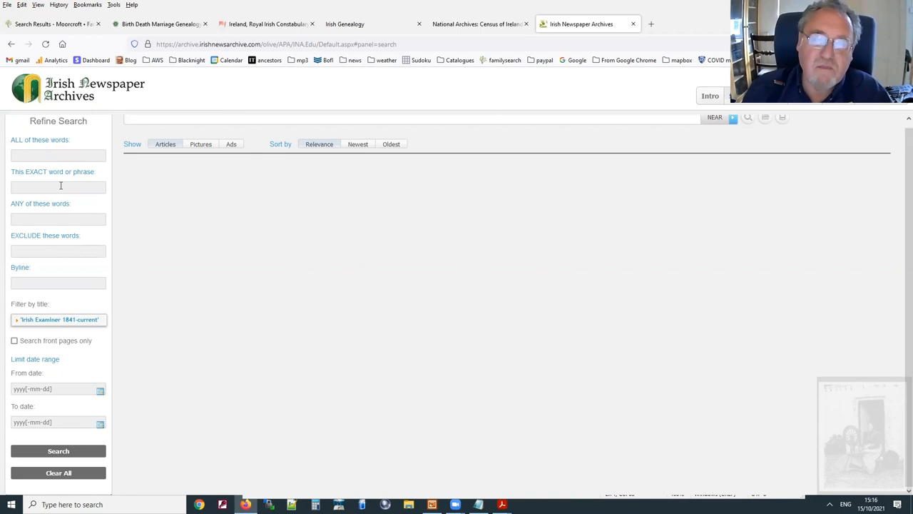
- Search the Irish Examiner for the exact word Moorcroft with a From date starting 19
{"action": "type", "text": "Moorcroft"}
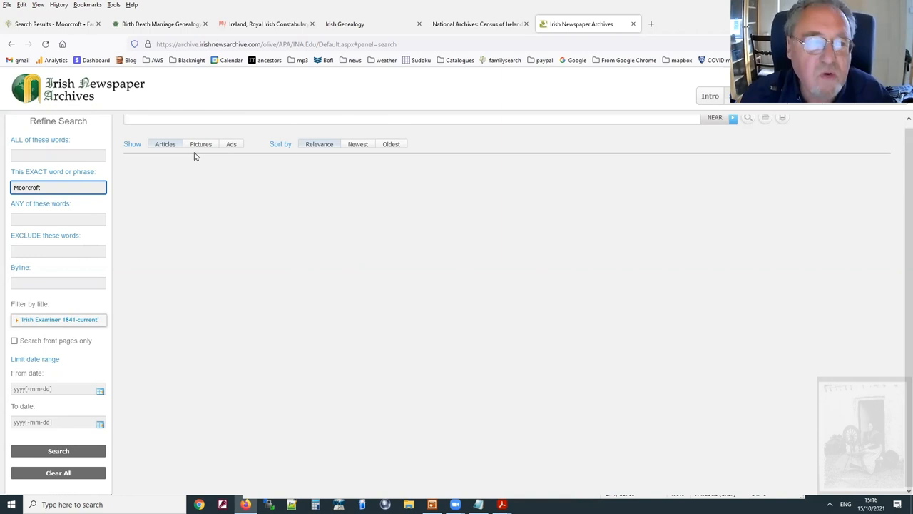
{"action": "left_click", "coordinate": [57, 388]}
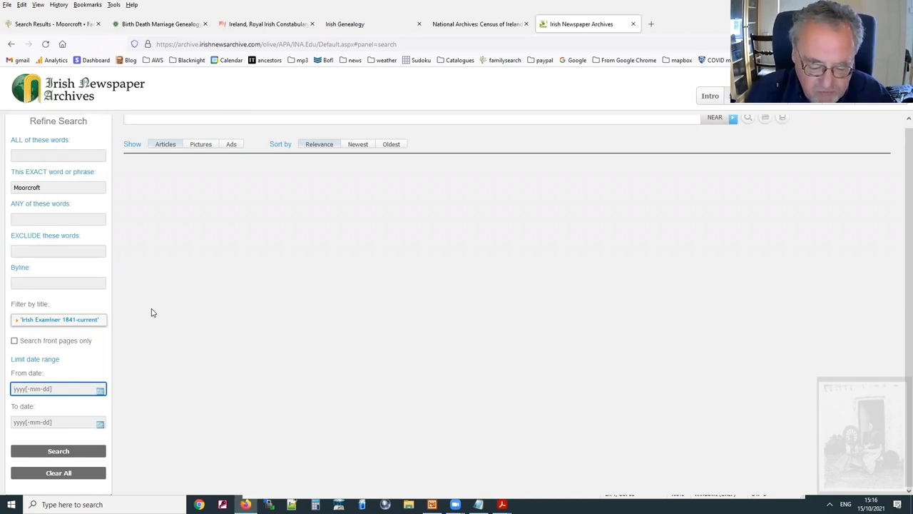
{"action": "type", "text": "19"}
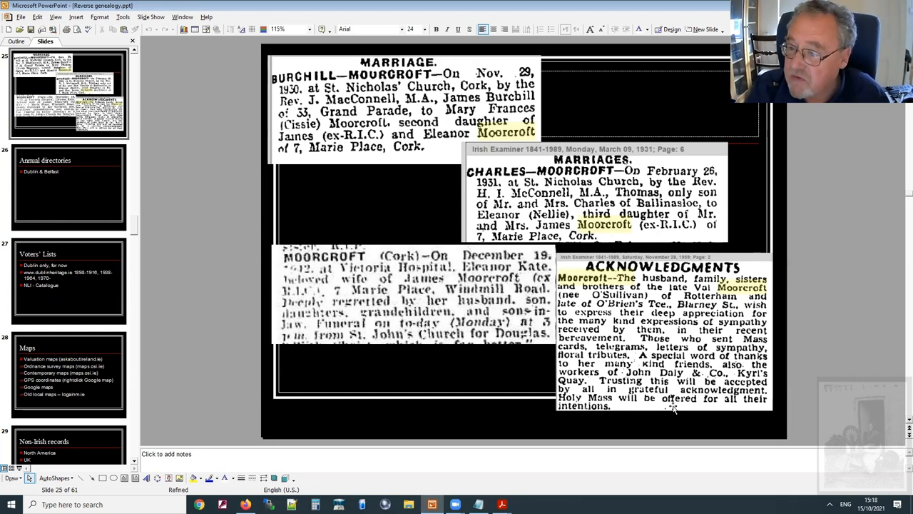
{"action": "mouse_move", "coordinate": [802, 326]}
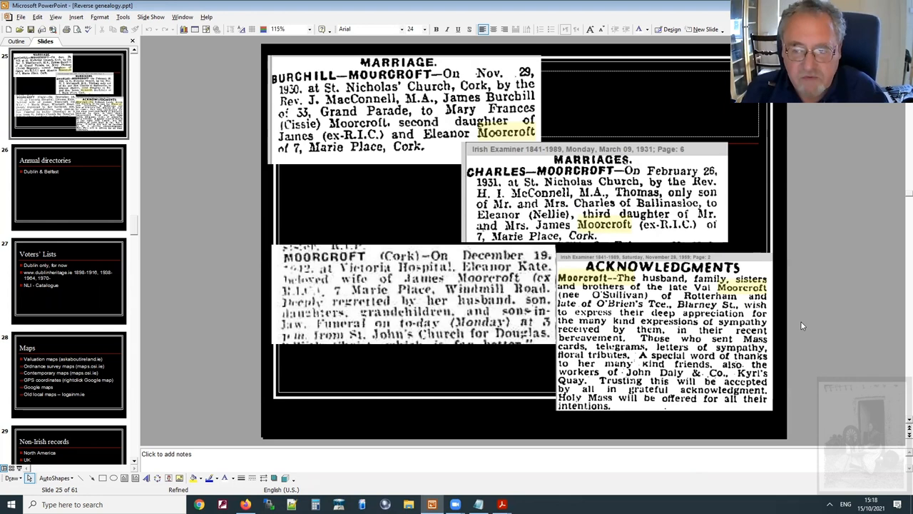
{"action": "mouse_move", "coordinate": [845, 257]}
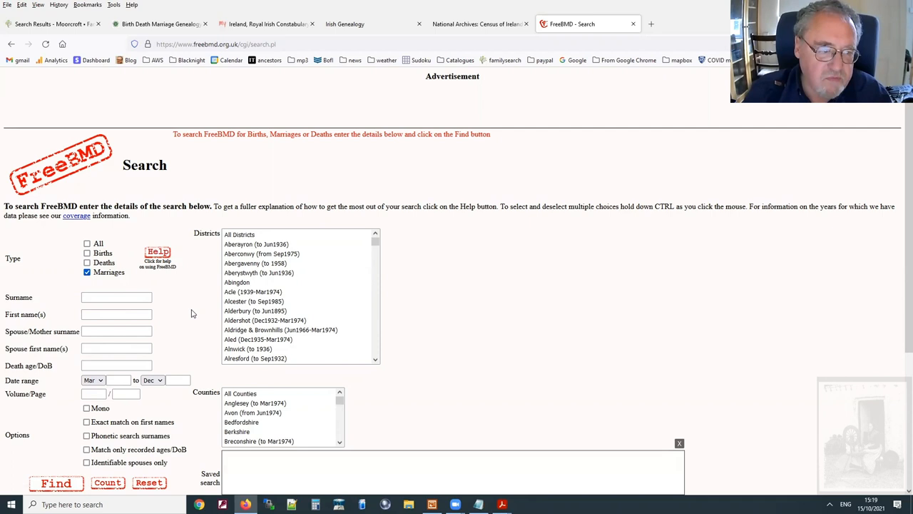
- Enter surname Moorcroft and spouse surname O'Sullivan on the FreeBMD marriage form and begin the date range
{"action": "type", "text": "Moorcoft"}
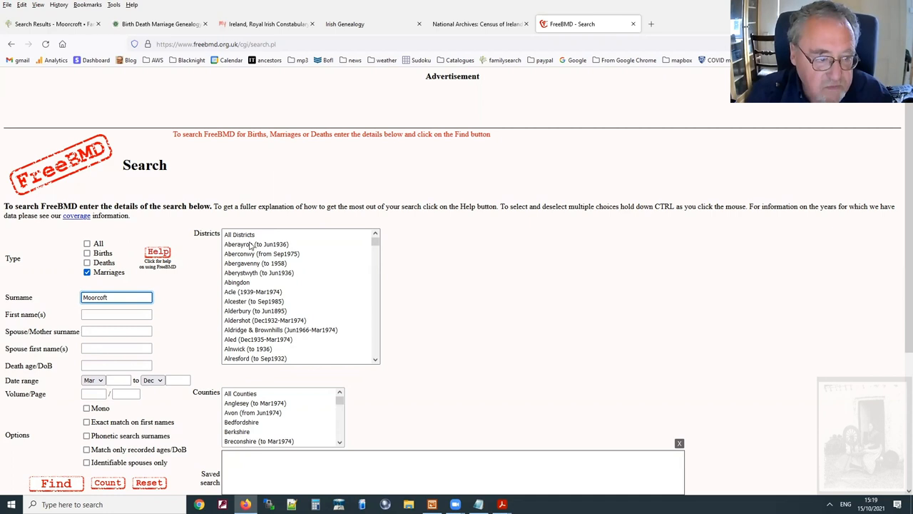
{"action": "type", "text": "O'Sullivan"}
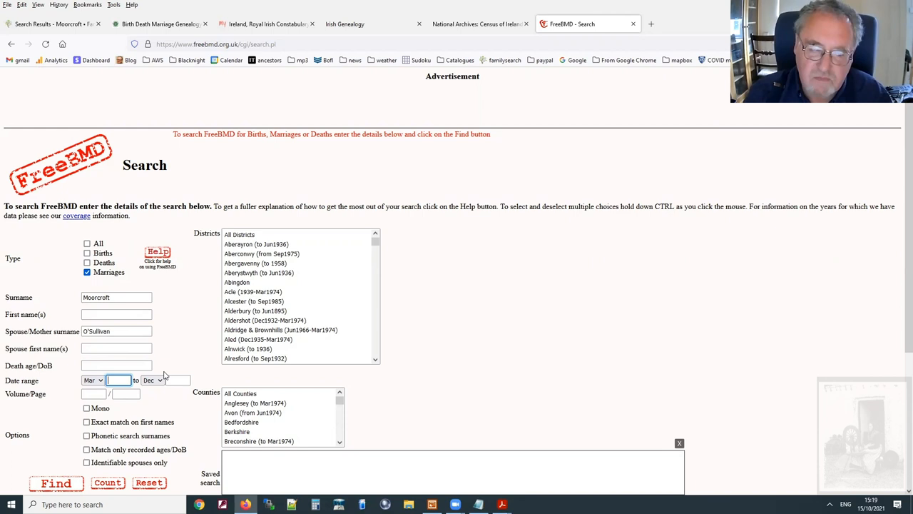
{"action": "type", "text": "1"}
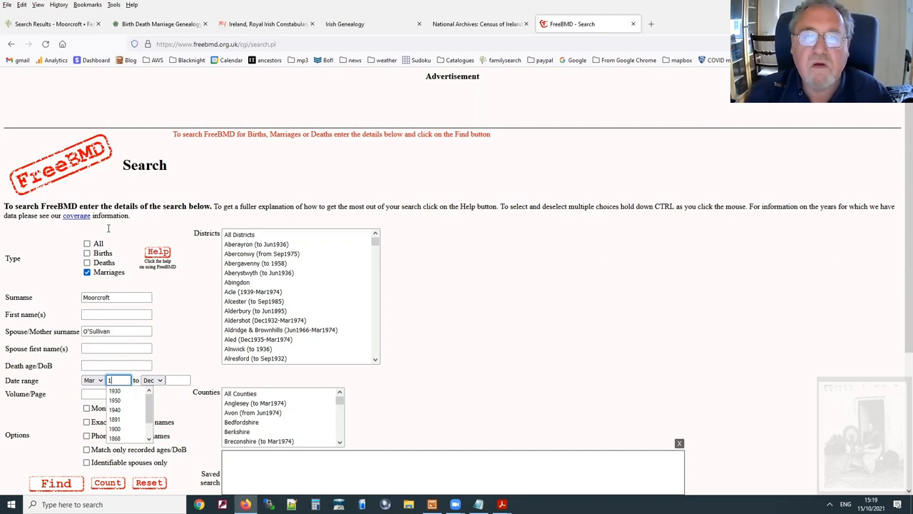
{"action": "left_click", "coordinate": [478, 23]}
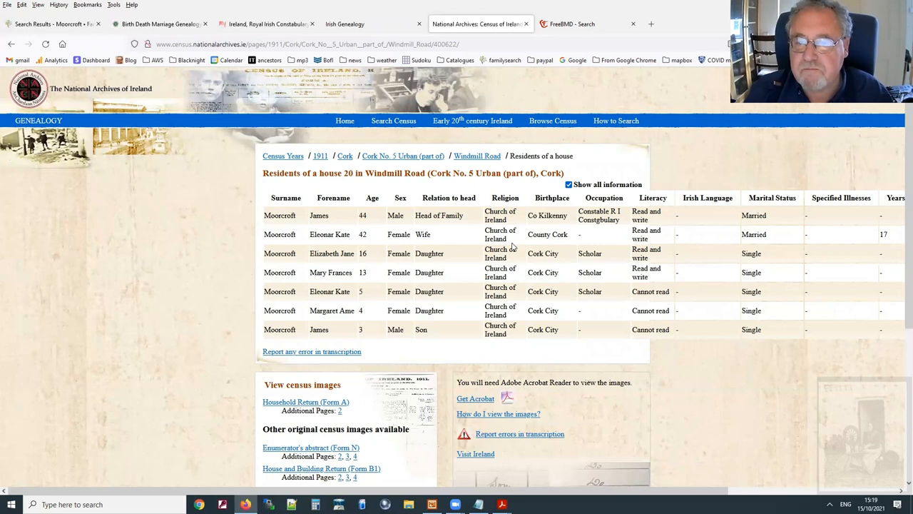
{"action": "left_click", "coordinate": [571, 23]}
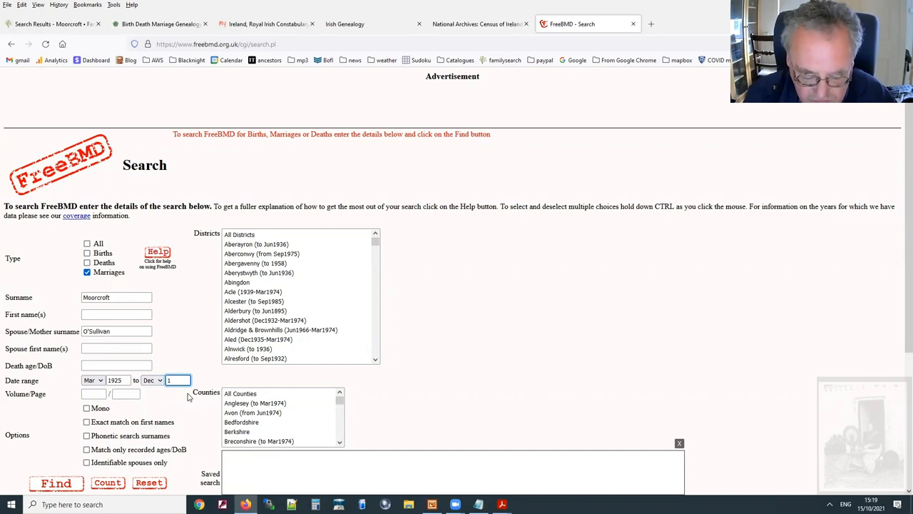
{"action": "left_click", "coordinate": [56, 483]}
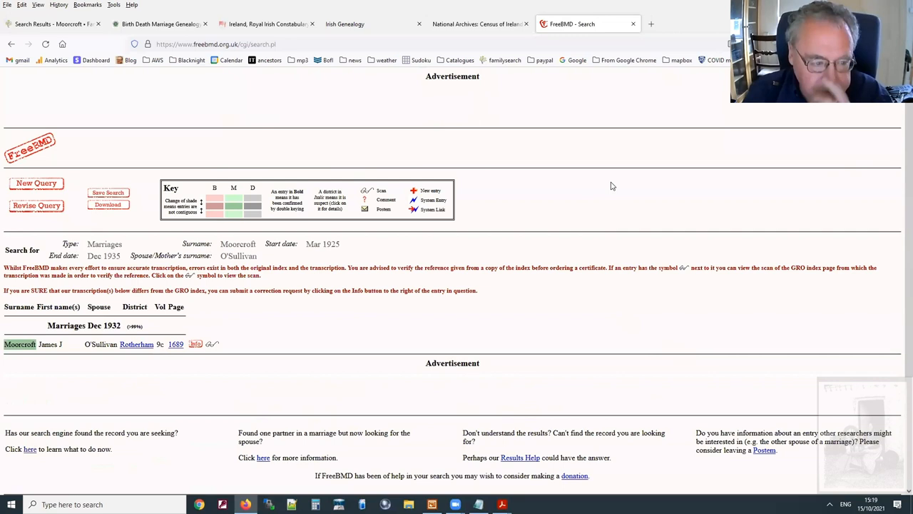
- Leave the marriage result and start a new FreeBMD query with Births selected
{"action": "left_click", "coordinate": [137, 344]}
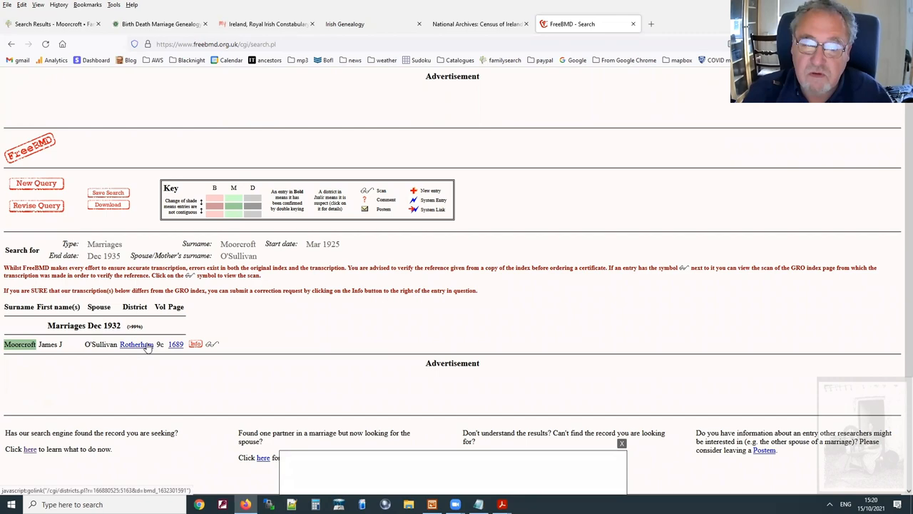
{"action": "left_click", "coordinate": [478, 23]}
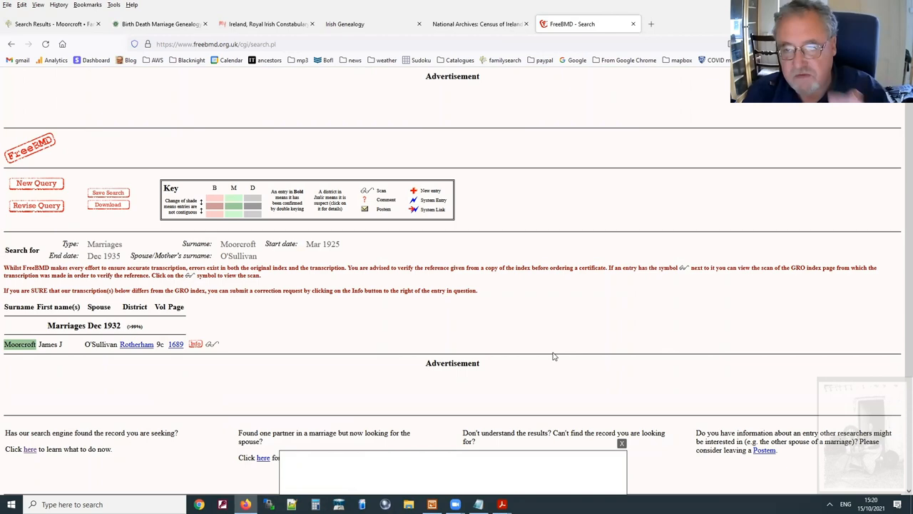
{"action": "mouse_move", "coordinate": [370, 154]}
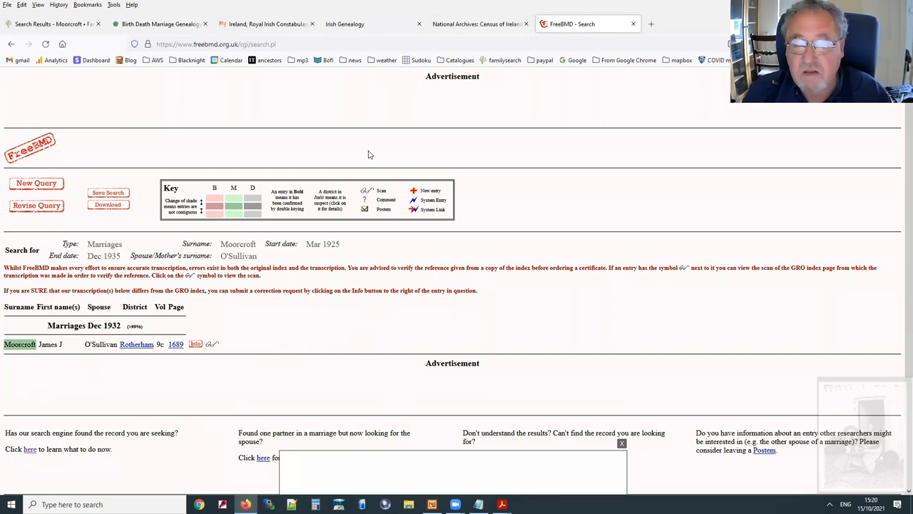
{"action": "left_click", "coordinate": [222, 505]}
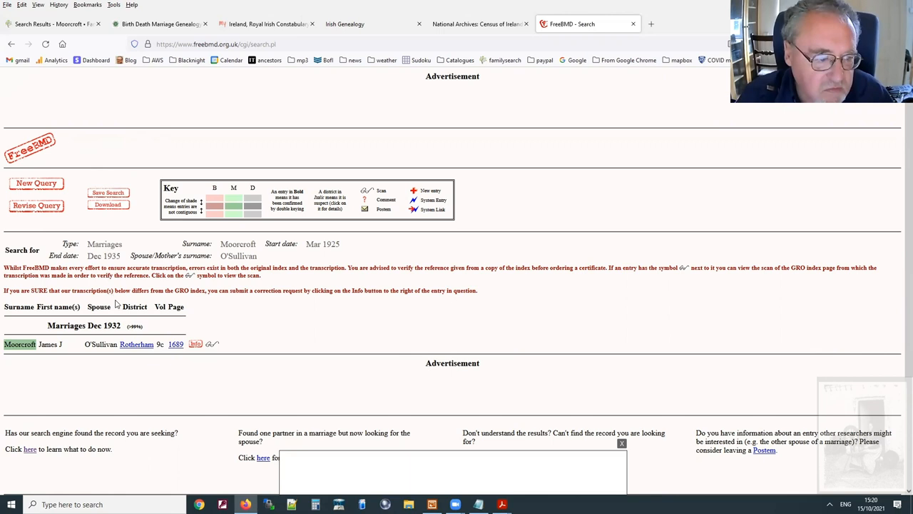
{"action": "left_click", "coordinate": [38, 205]}
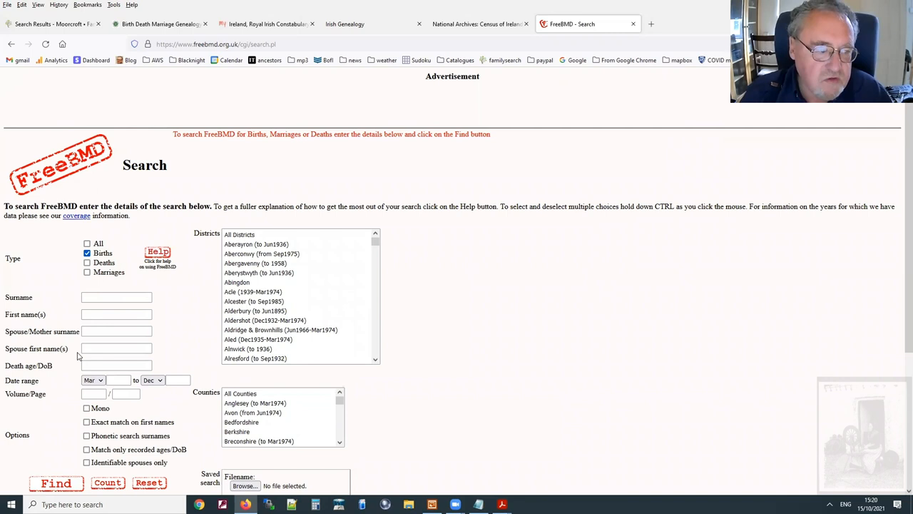
{"action": "type", "text": "Moord"}
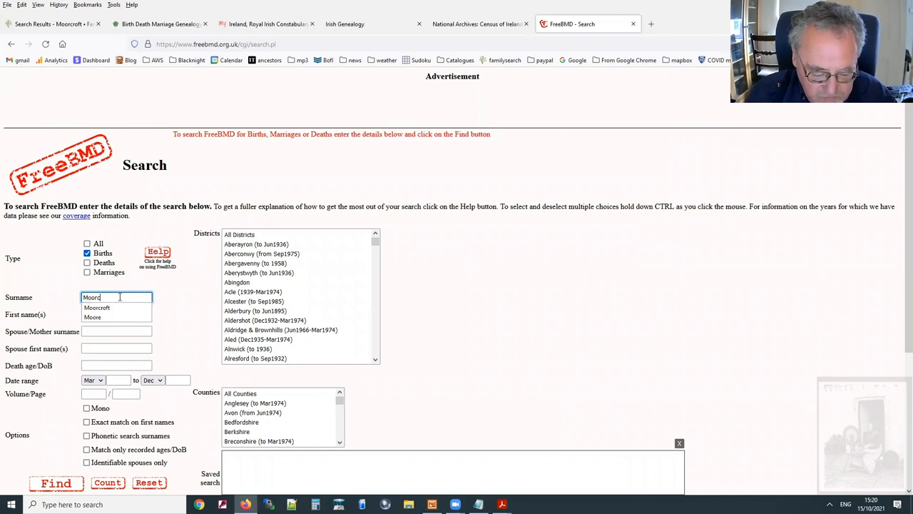
{"action": "left_click", "coordinate": [97, 307]}
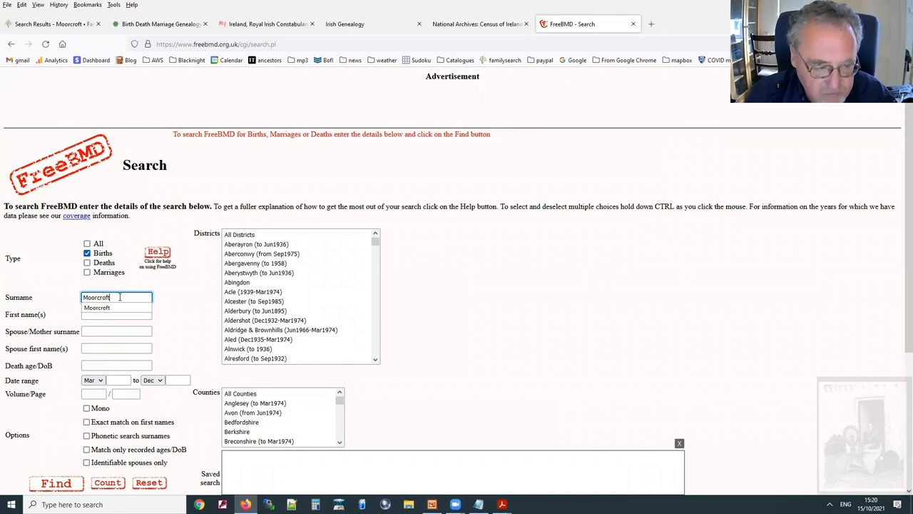
{"action": "type", "text": "O'Sullivan"}
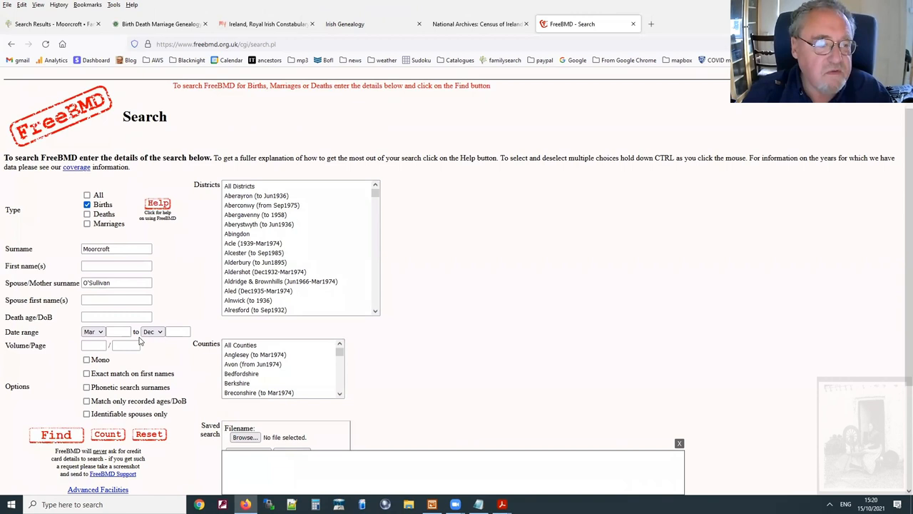
{"action": "type", "text": "1932"}
{"action": "type", "text": "1952"}
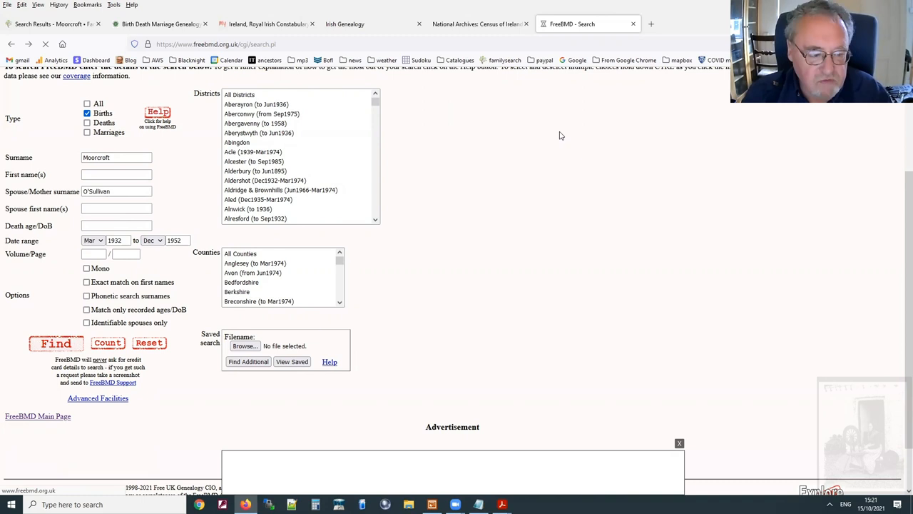
{"action": "left_click", "coordinate": [57, 342]}
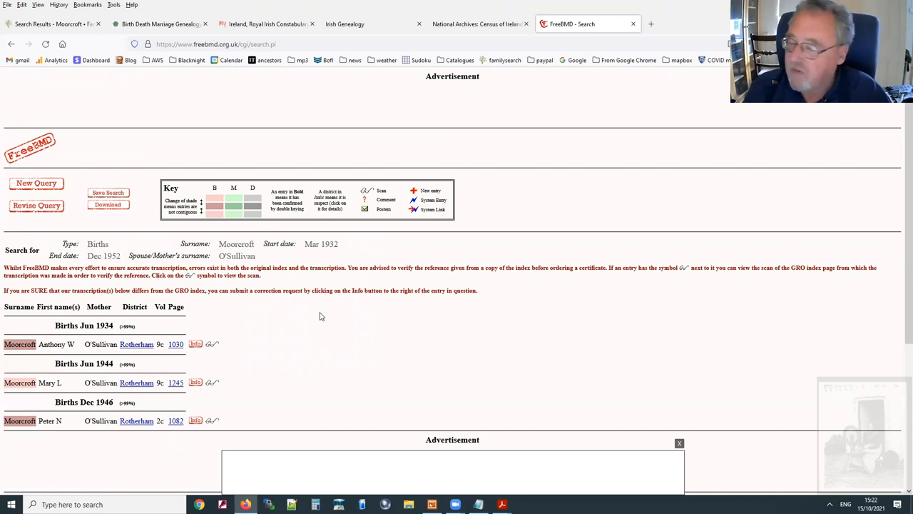
{"action": "mouse_move", "coordinate": [490, 493]}
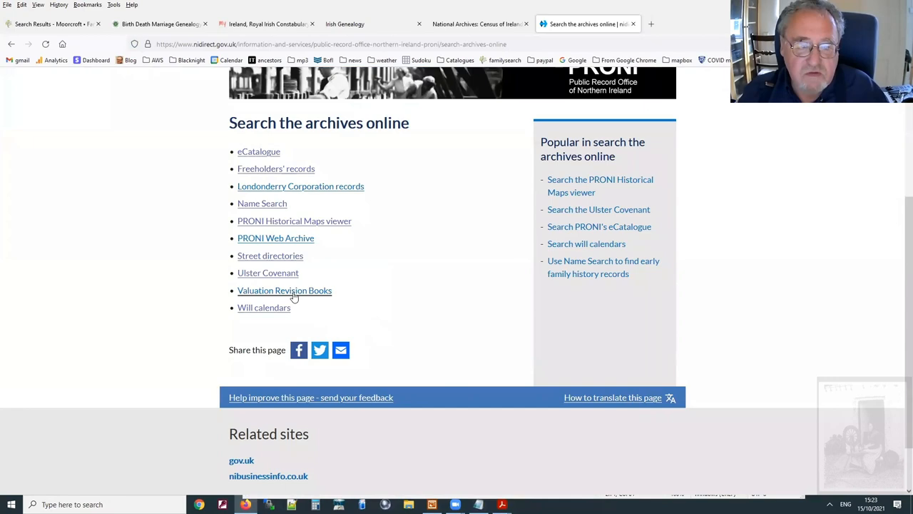
- Search the Valuation Revision Books for Ballymore, listing Armagh townlands such as Acton and Aghantaraghan, 1865–1929
{"action": "left_click", "coordinate": [284, 289]}
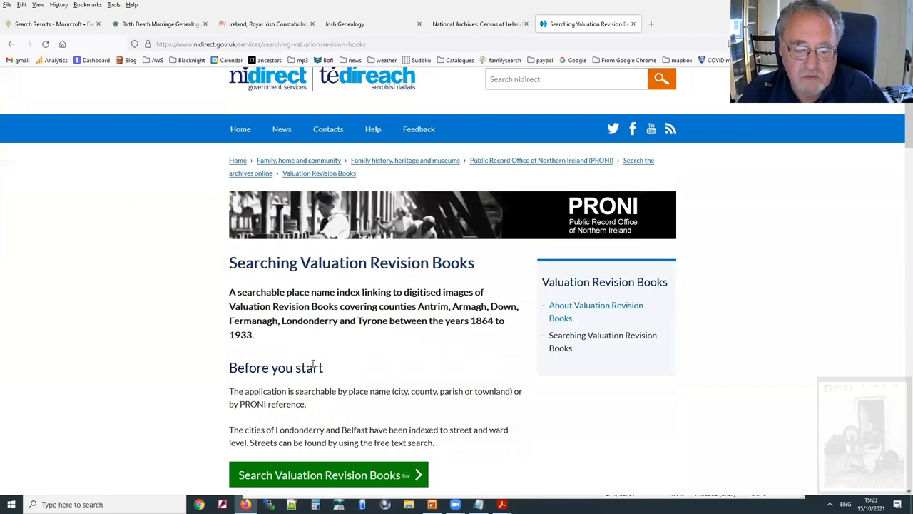
{"action": "left_click", "coordinate": [320, 473]}
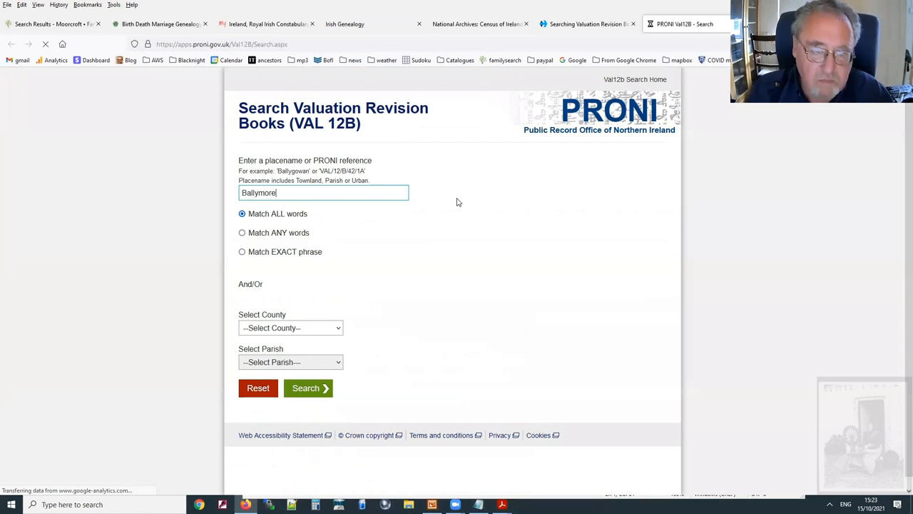
{"action": "left_click", "coordinate": [308, 388]}
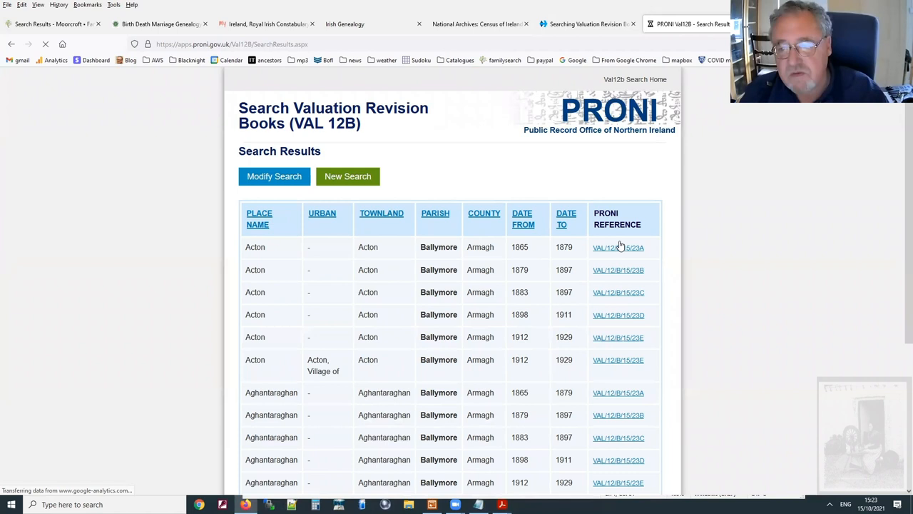
- View and page through the Acton 1865–1879 book VAL/12/B/15/23A, then return to the guide page
{"action": "left_click", "coordinate": [618, 247]}
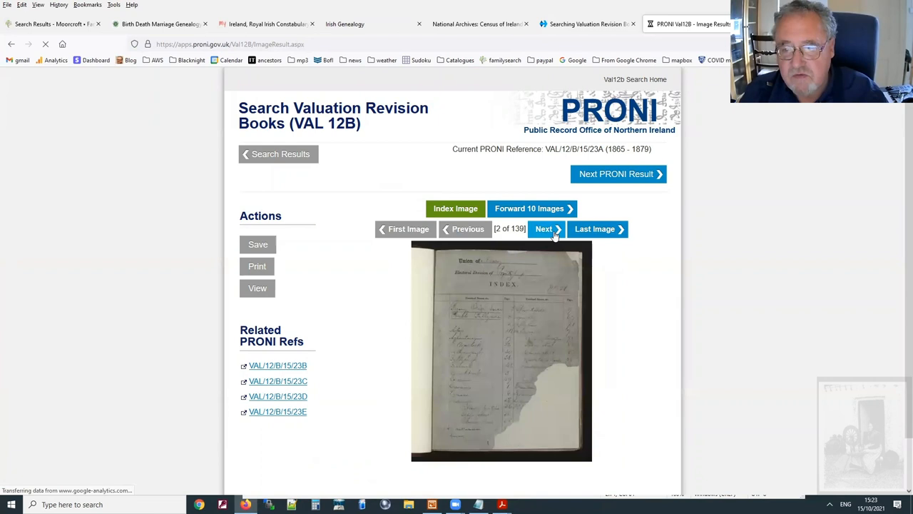
{"action": "left_click", "coordinate": [545, 229]}
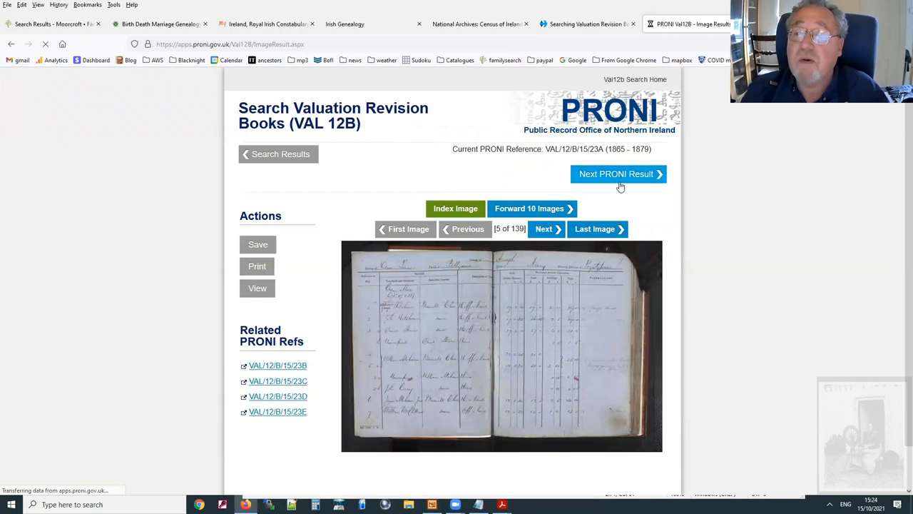
{"action": "mouse_move", "coordinate": [745, 194]}
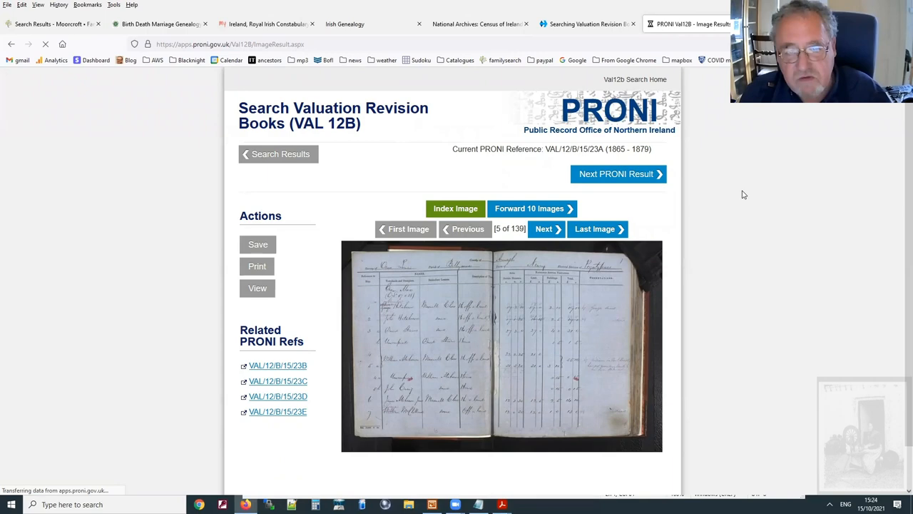
{"action": "left_click", "coordinate": [586, 23]}
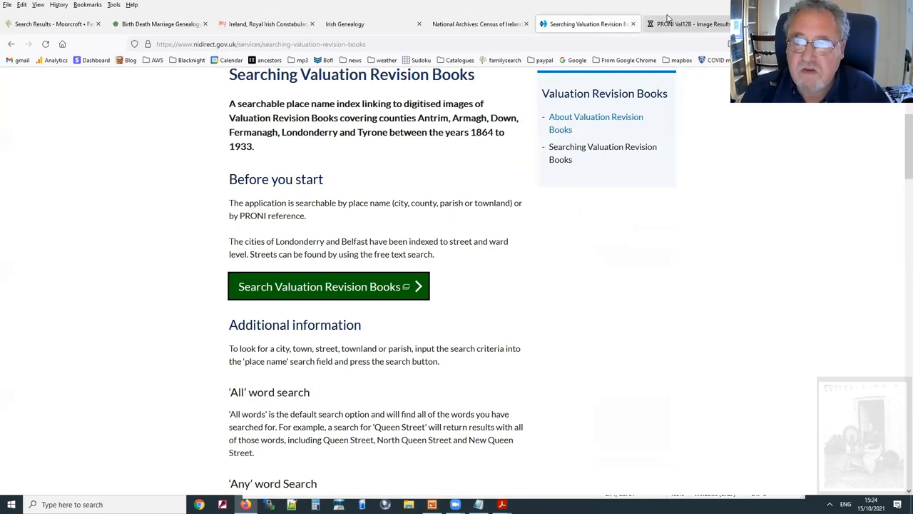
- Return to the Ballymore search results listing Acton and Aghantaraghan books, 1865–1929
{"action": "left_click", "coordinate": [328, 286]}
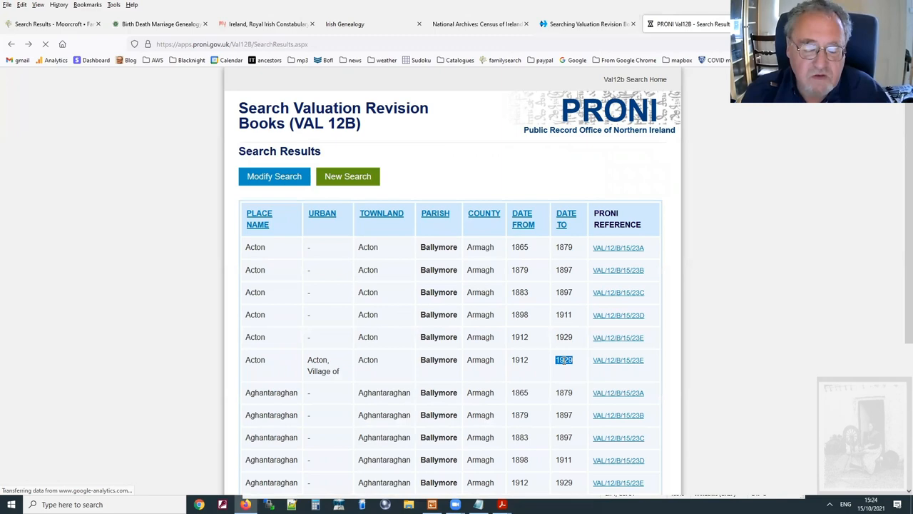
{"action": "mouse_move", "coordinate": [731, 308]}
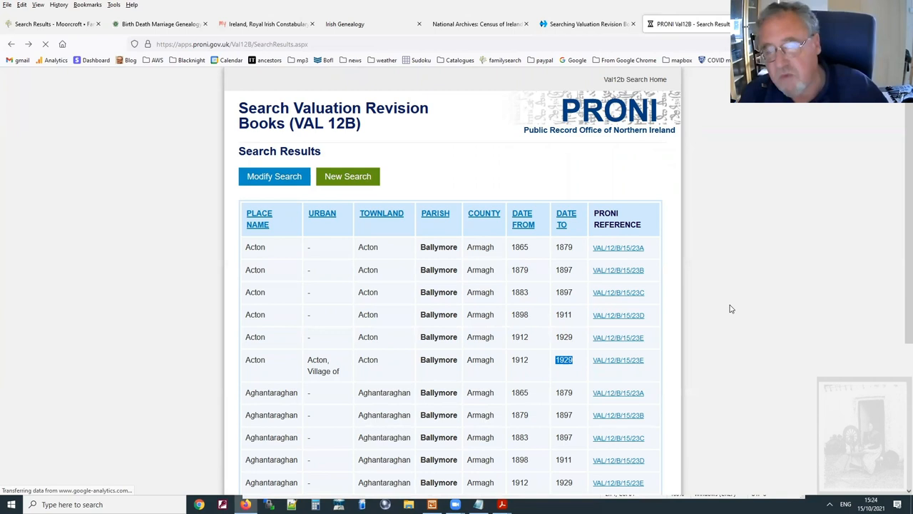
{"action": "mouse_move", "coordinate": [677, 315]}
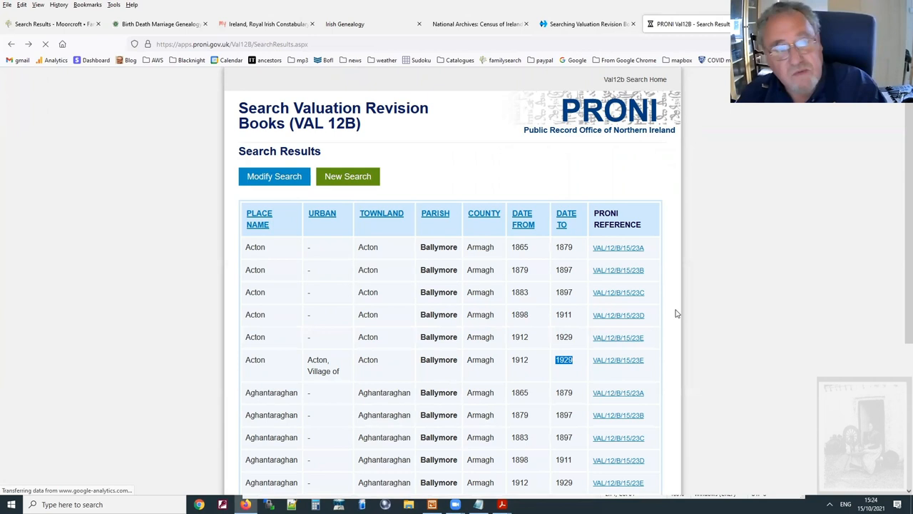